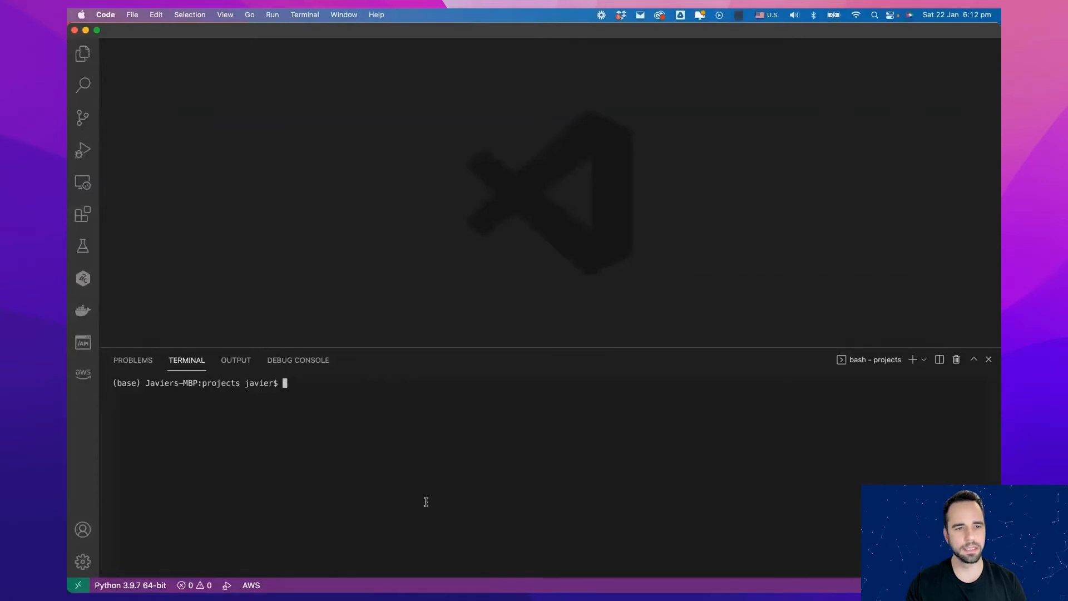
- Create the multisig-demo folder in the terminal and change into it
text(mkdir)
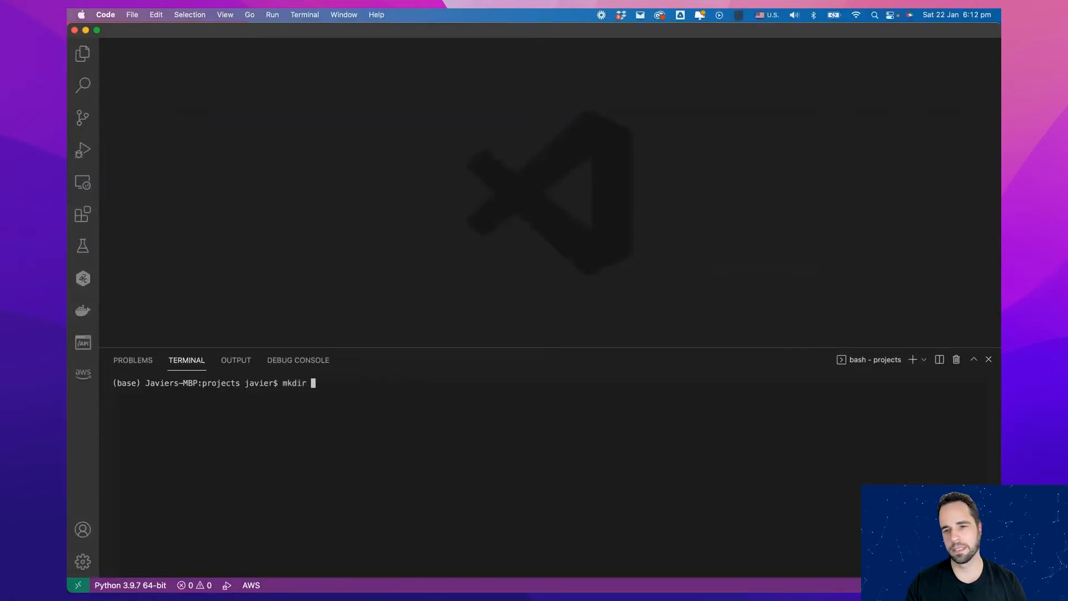
text(multisig)
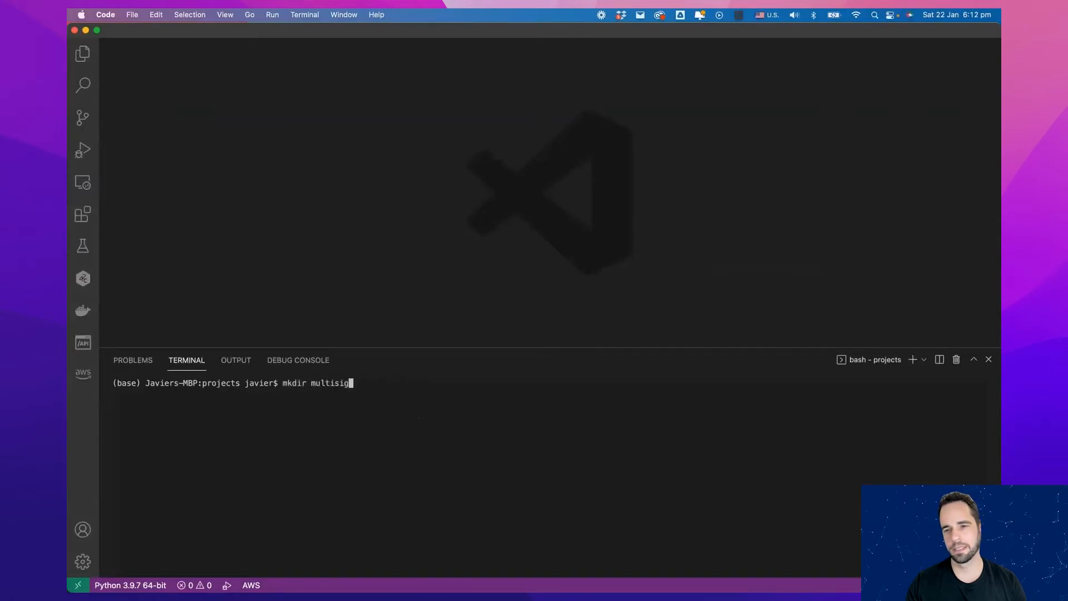
text(-demo)
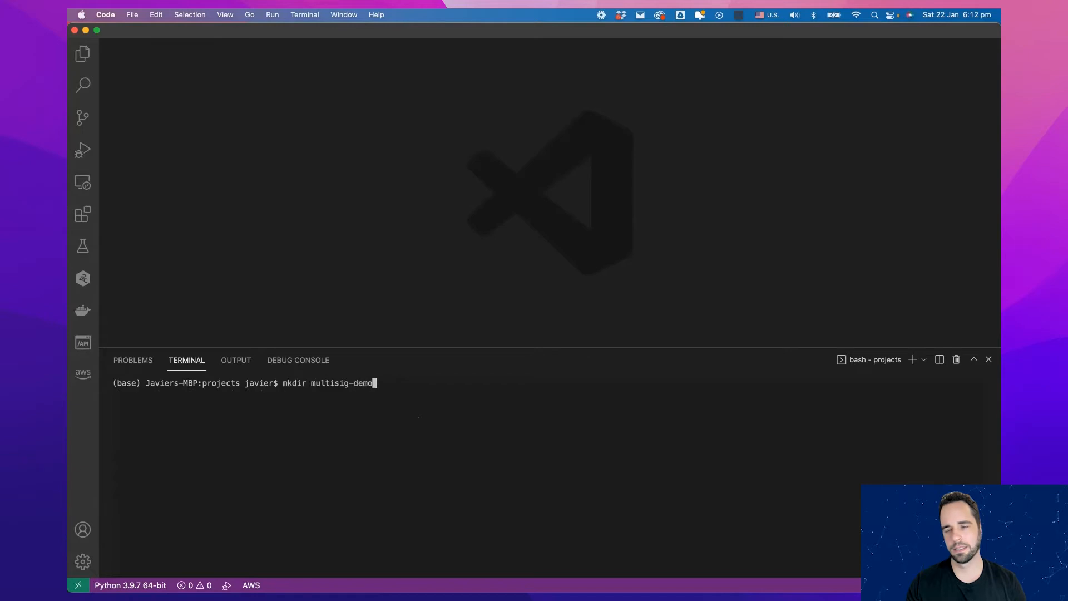
text(cd)
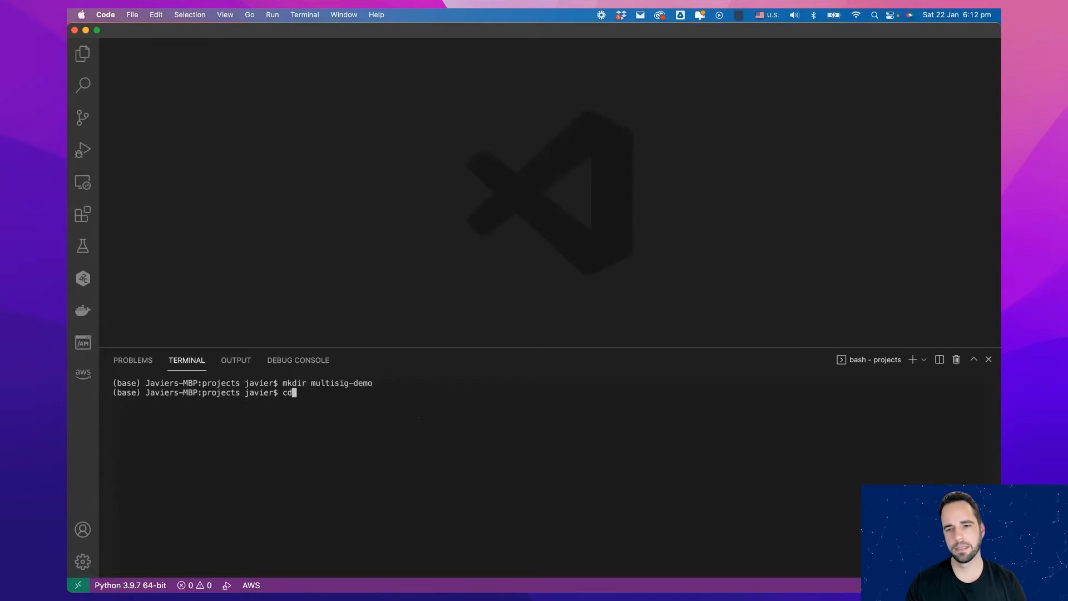
text(multisig-demo/)
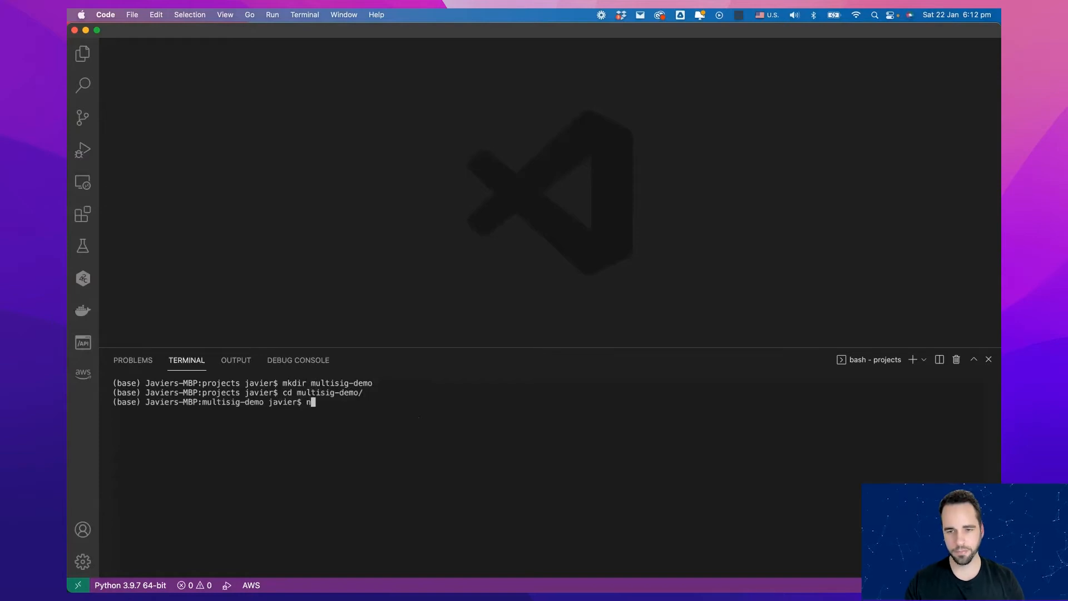
- Initialise the npm package with default settings and install cardano-wallet-js
text(npm init)
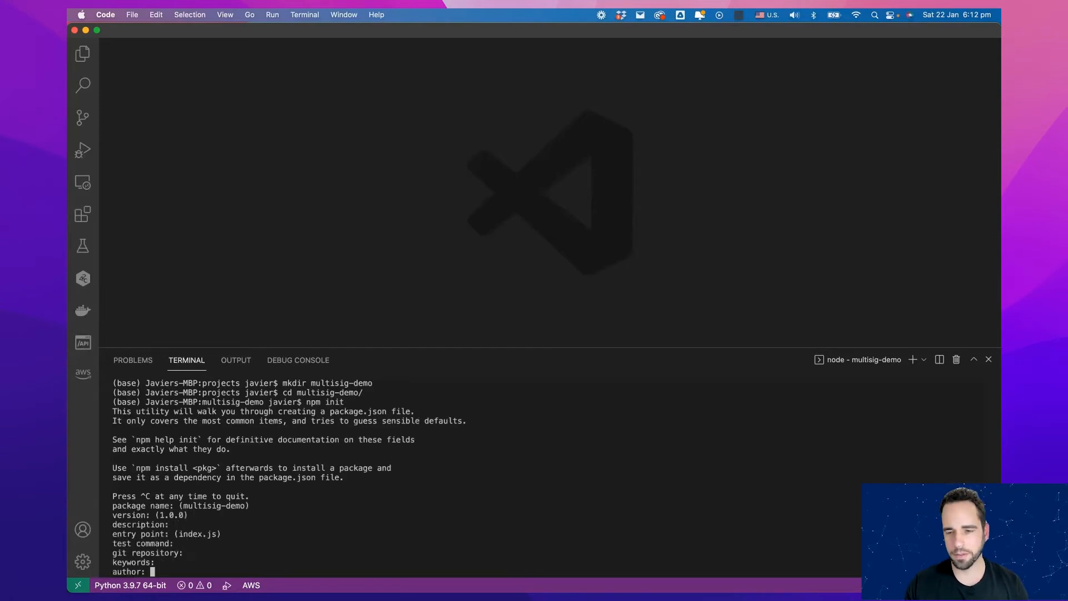
key(enter)
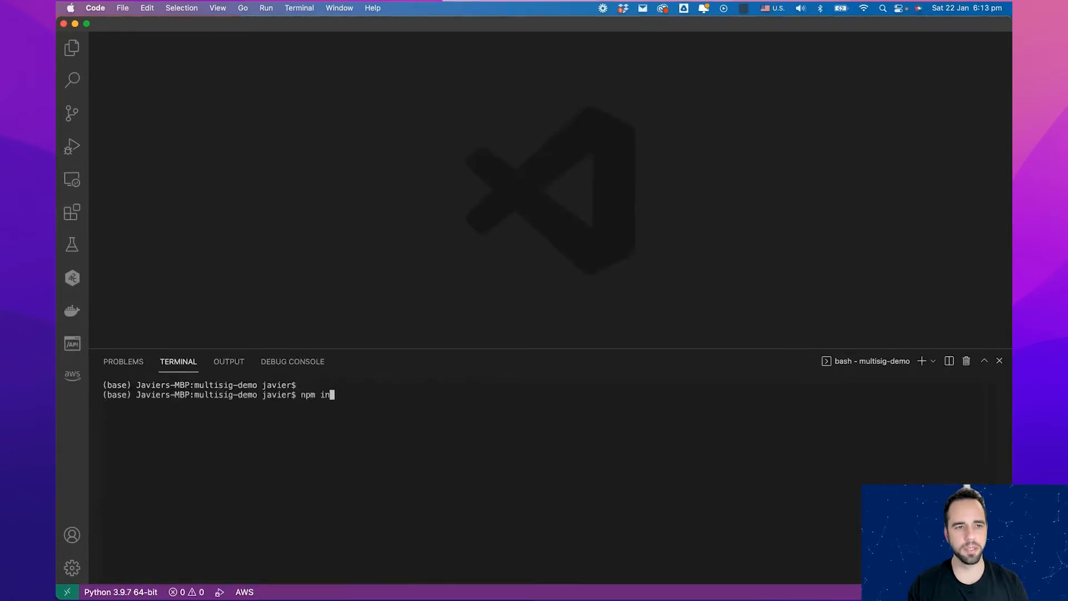
text(stall cardano-wallet-js)
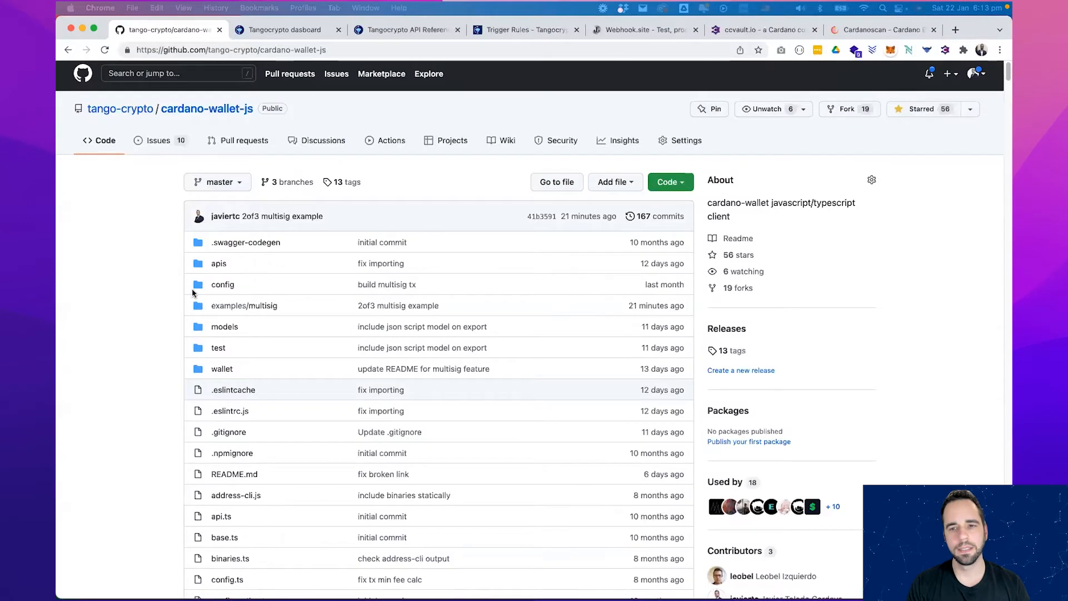
- Browse into examples/multisig/2of3 and view generate_address.js in the repository
click(243, 304)
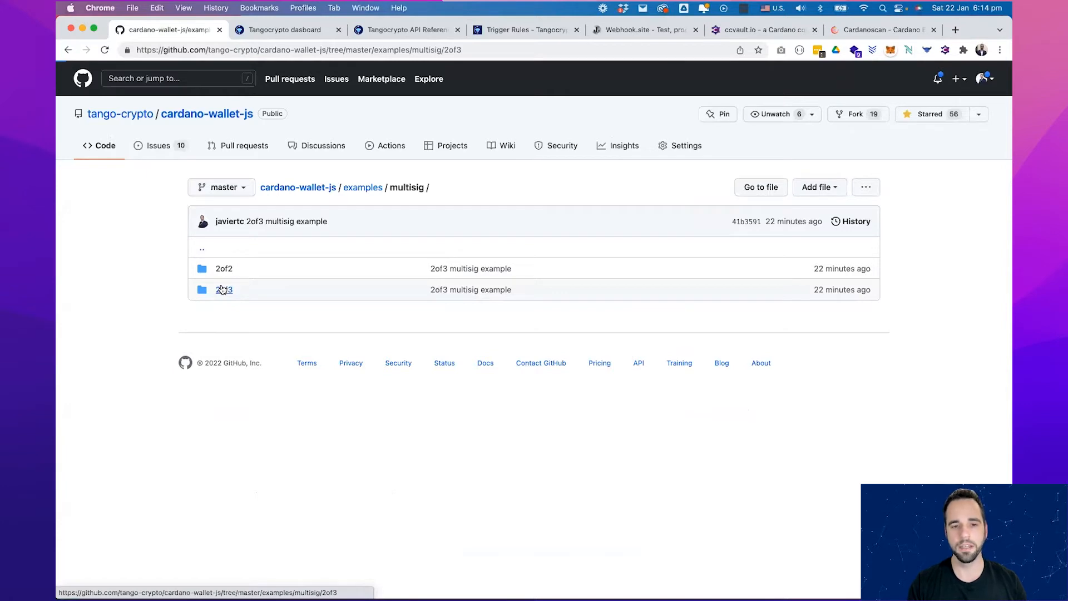
click(224, 289)
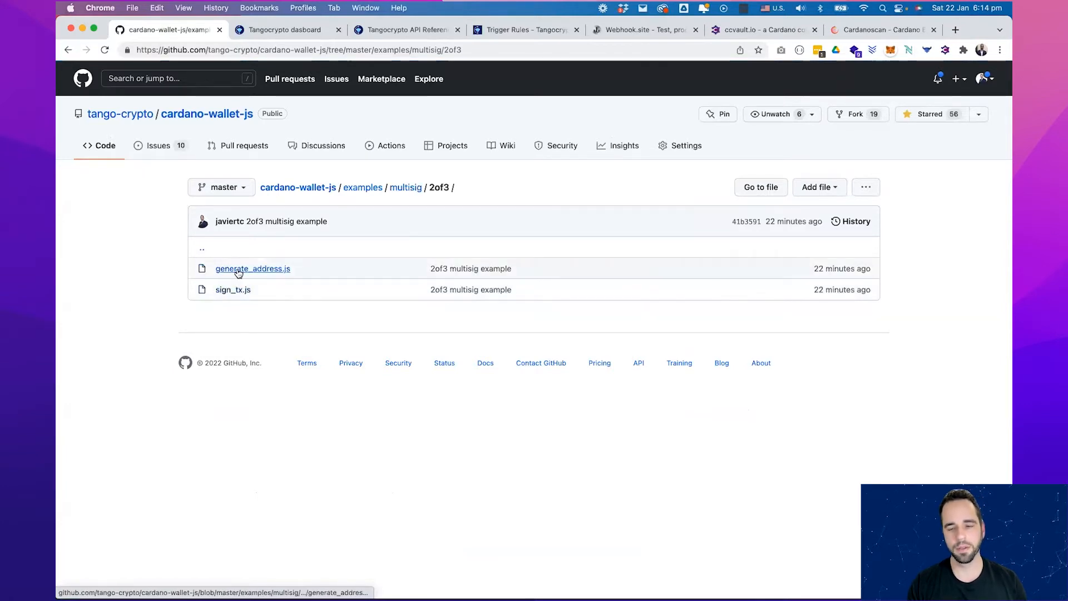
click(252, 268)
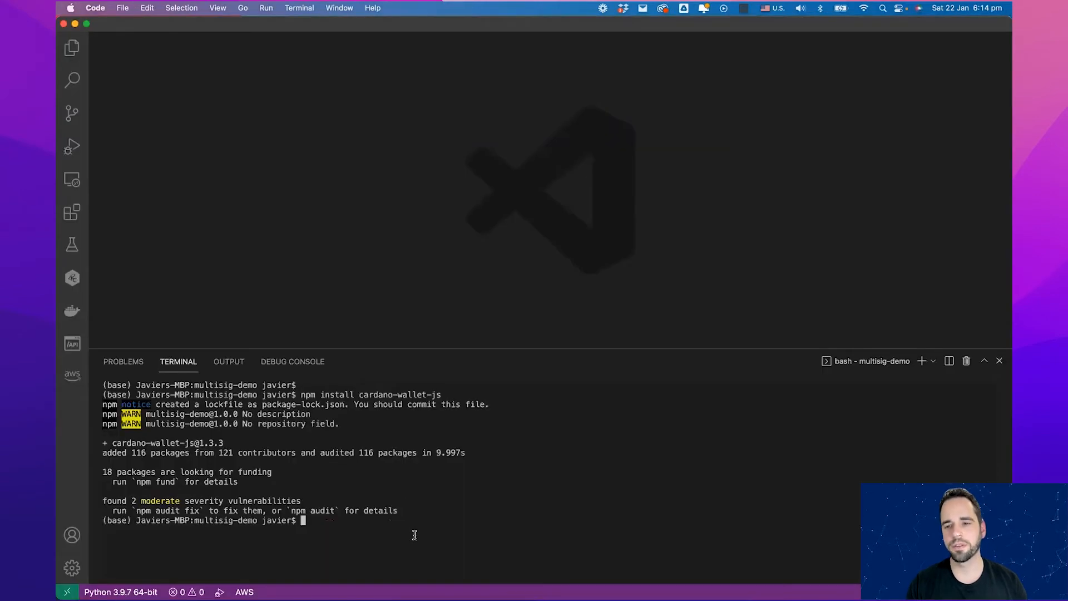
- Create generate_address.js in the project with touch
text(touch generate)
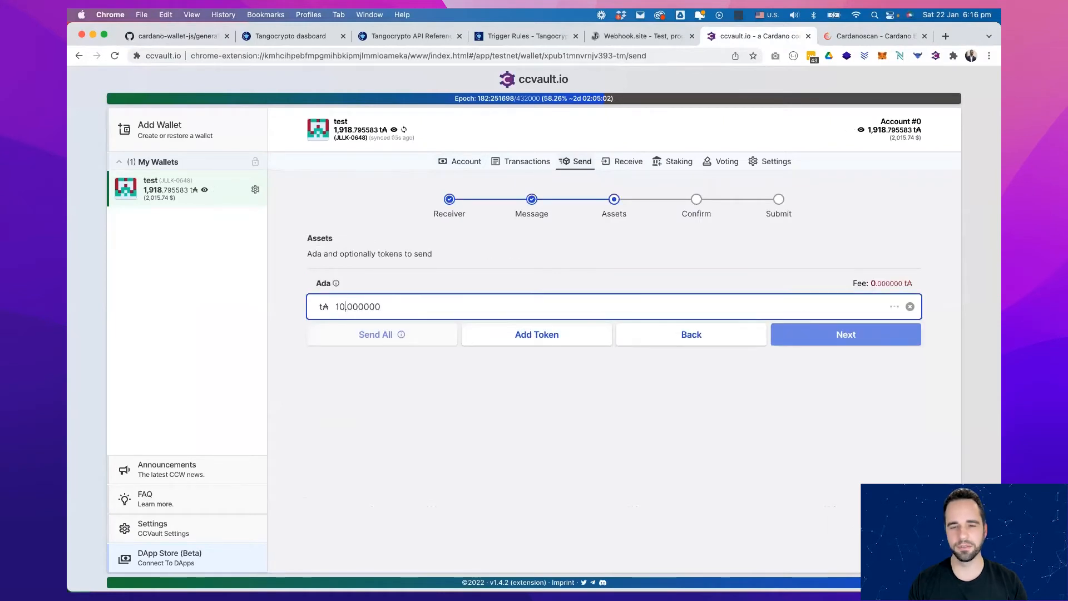
- Review, sign and submit the 10 tADA transfer, then return to the example repository
click(846, 334)
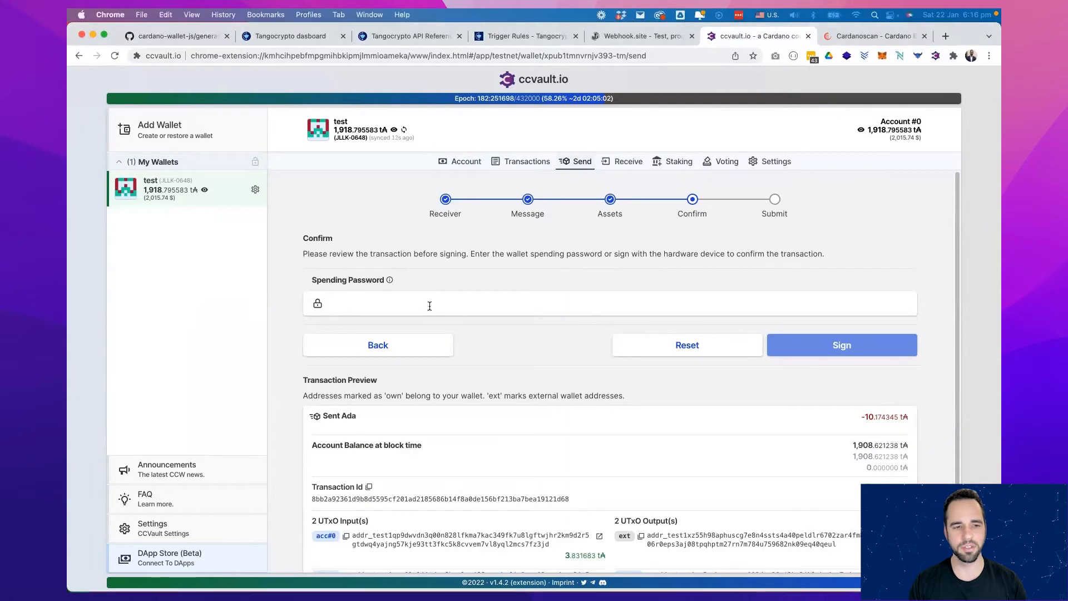
click(841, 345)
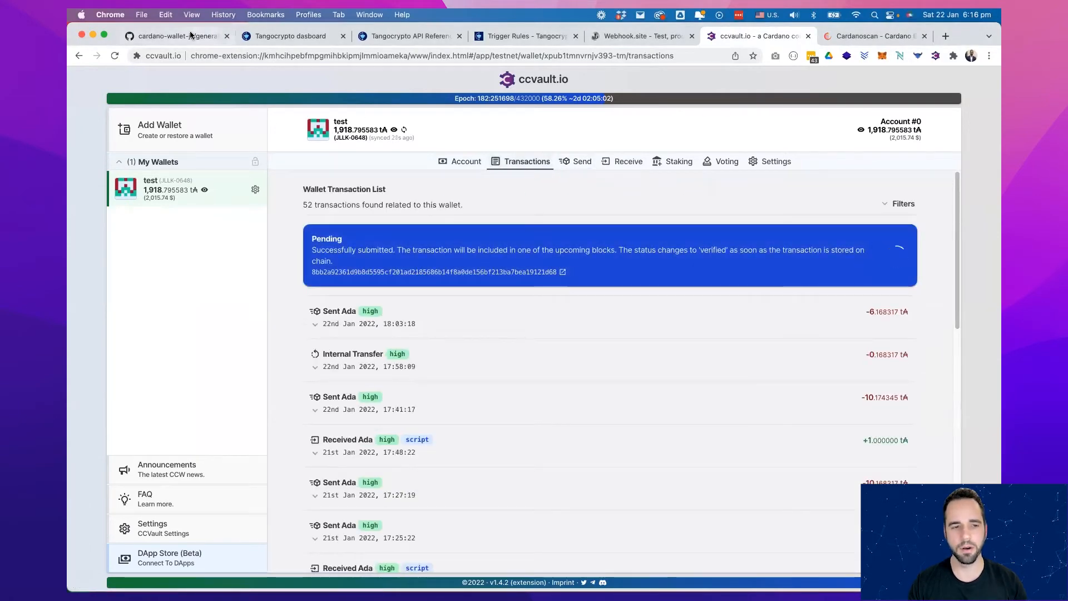
click(175, 36)
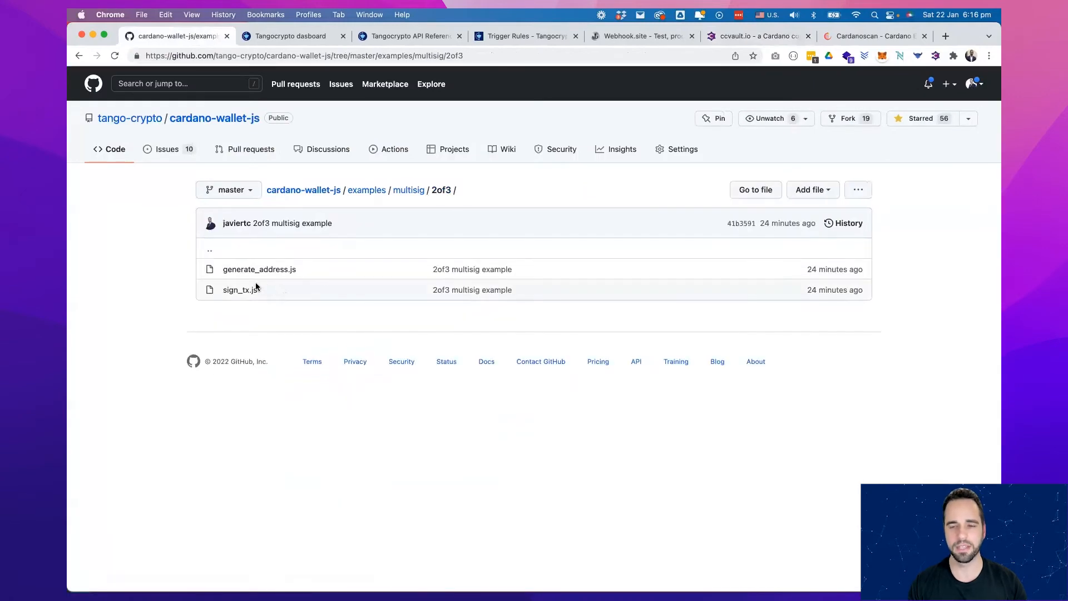
- View the sign_tx.js example code in the 2of3 folder
click(240, 290)
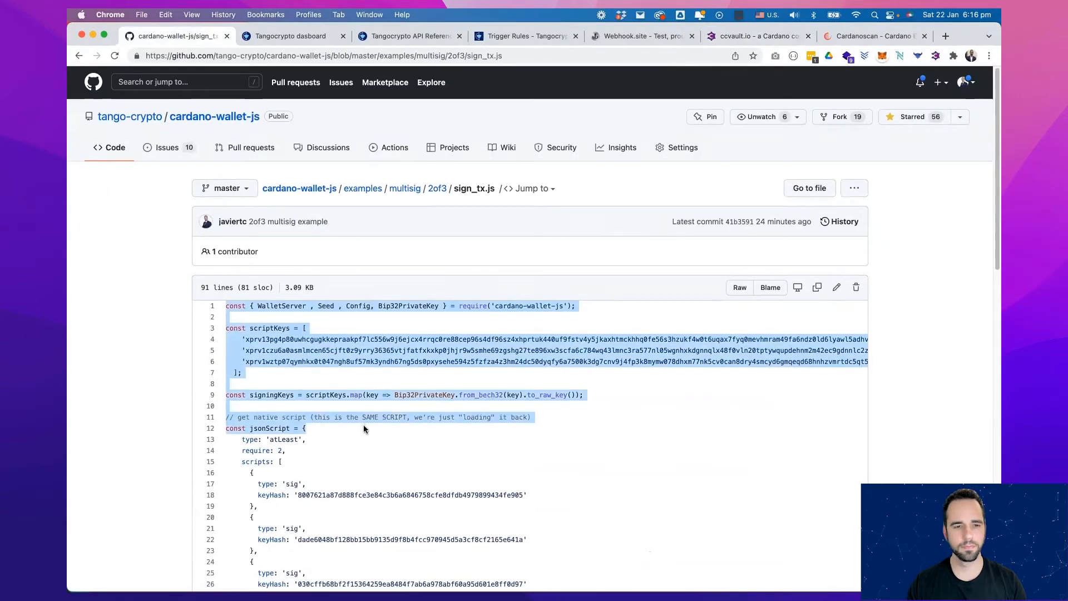
scroll(down, 3)
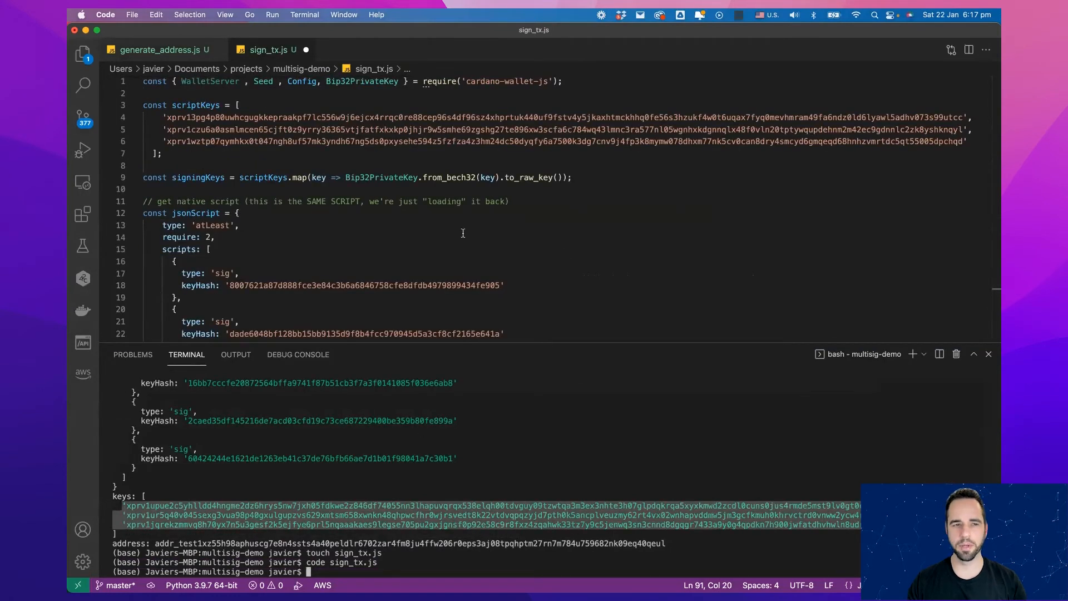
- Copy the generated jsonScript output from the terminal over the keyHash entries in sign_tx.js
drag(166, 117, 967, 141)
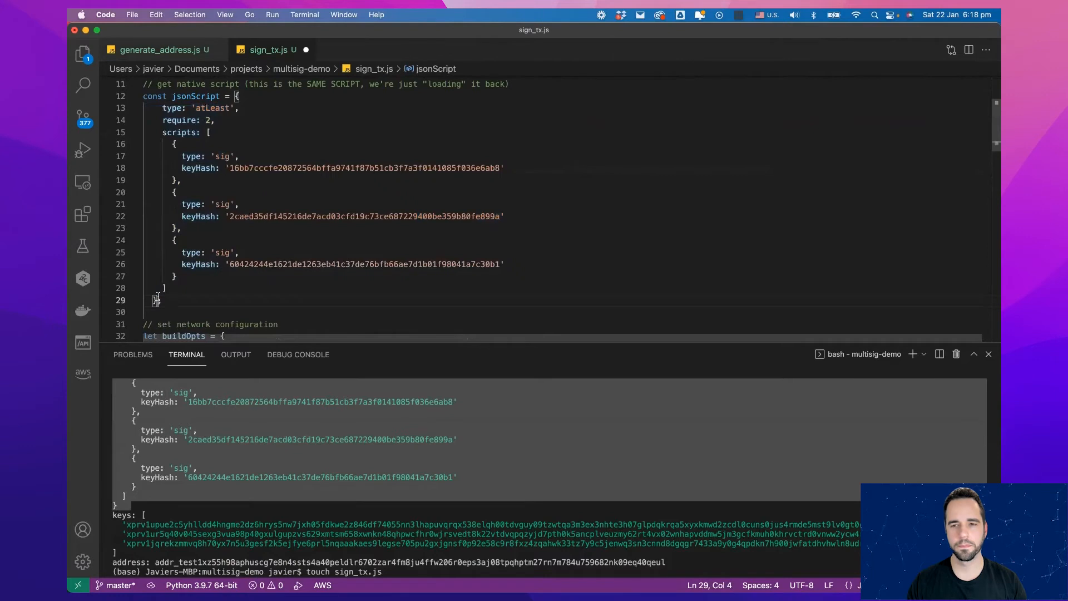
scroll(down, 3)
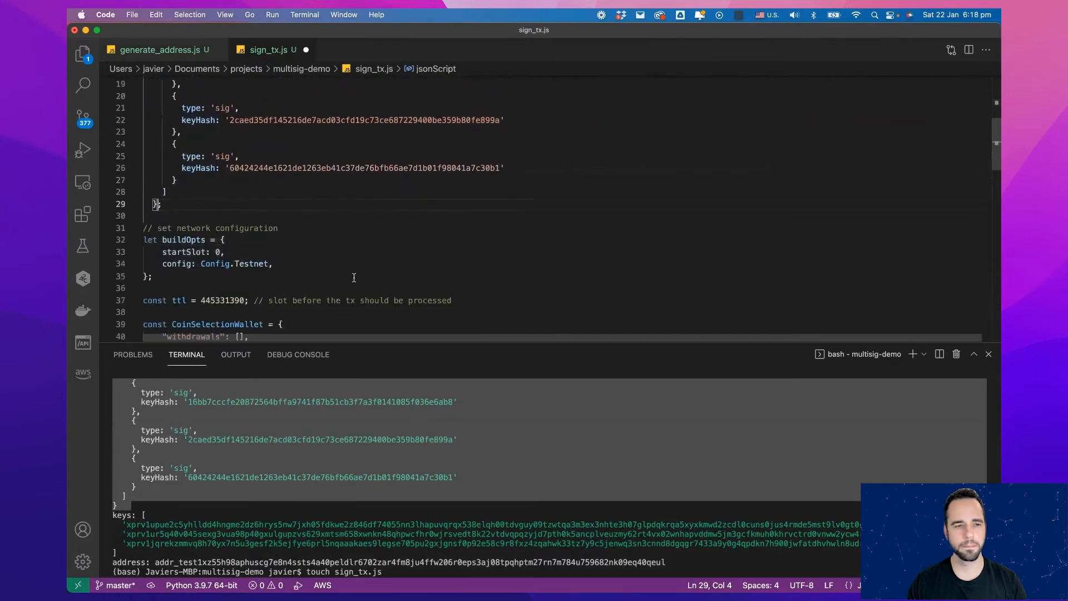
scroll(down, 3)
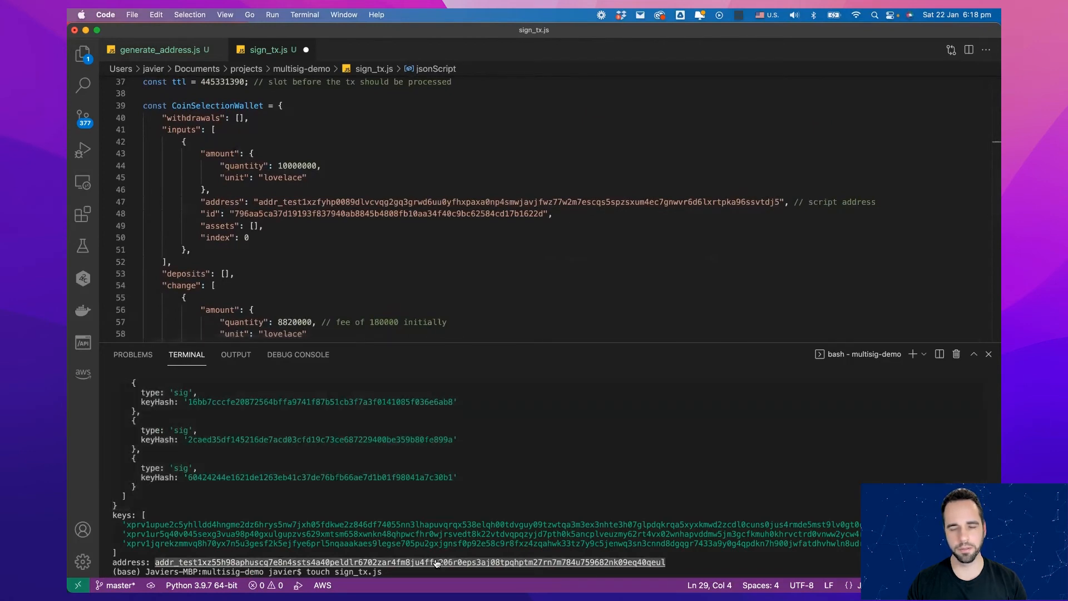
- Replace the input and change addresses in sign_tx.js with the generated script address
double_click(518, 201)
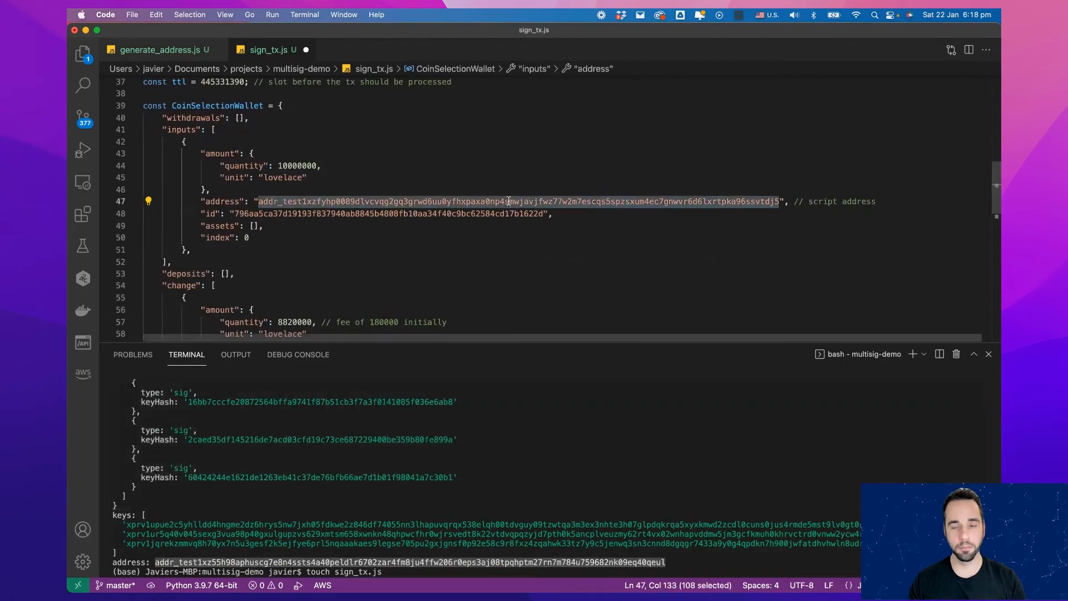
scroll(down, 3)
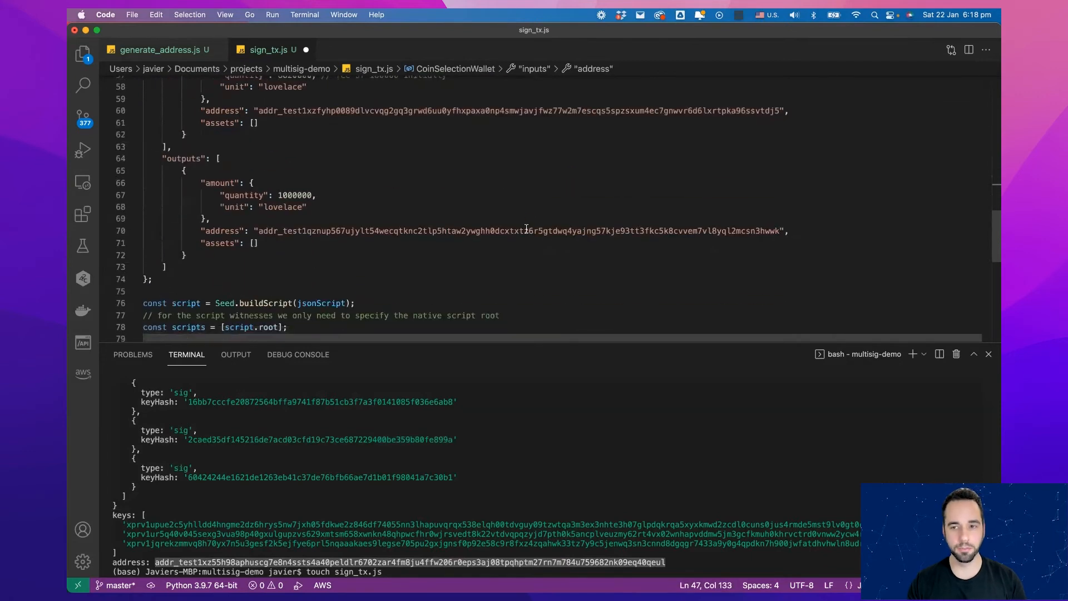
double_click(521, 231)
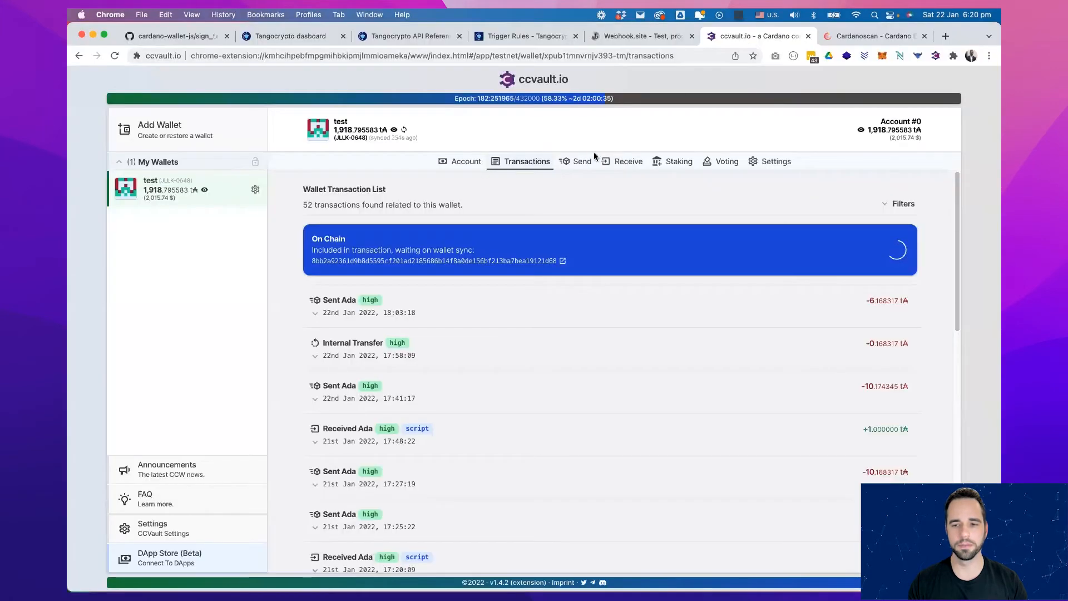
- Copy the wallet's unused receiving address from the Receive view
click(627, 160)
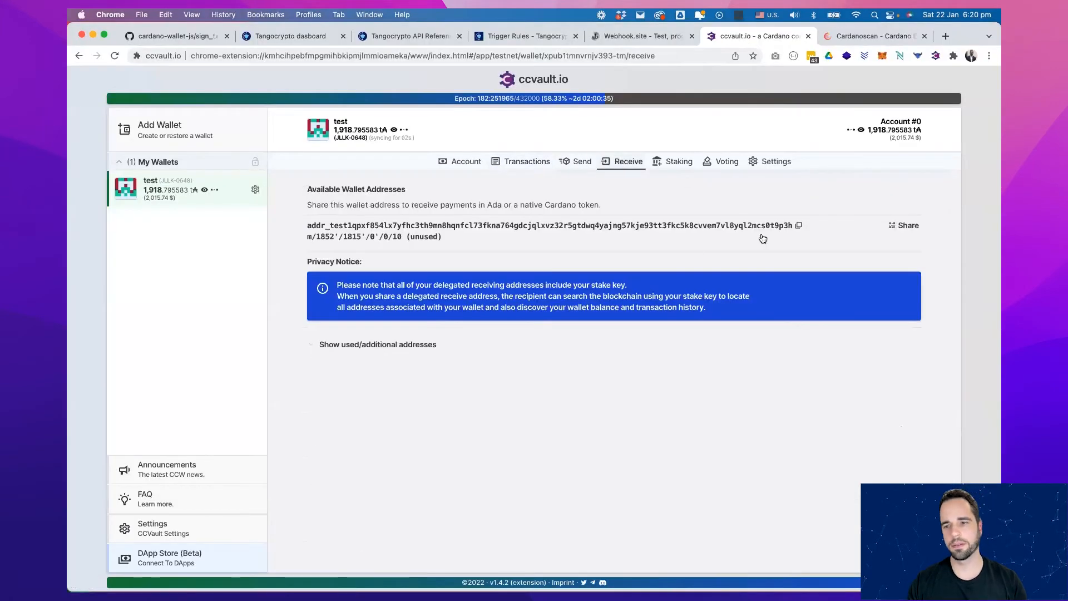
click(799, 226)
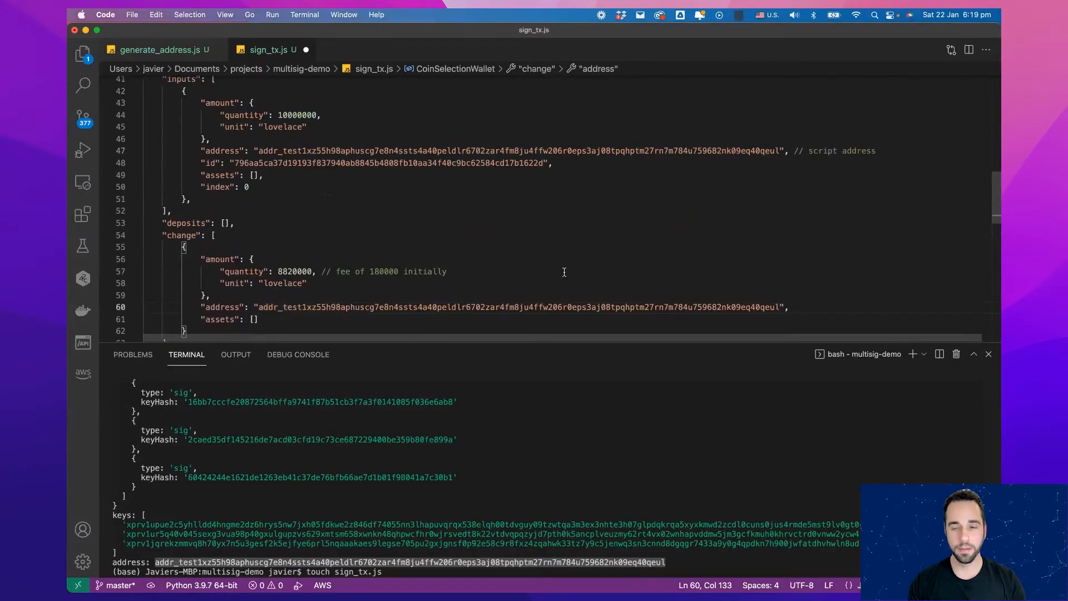
- Review the 8820000 change quantity returned to the script address in sign_tx.js
double_click(298, 114)
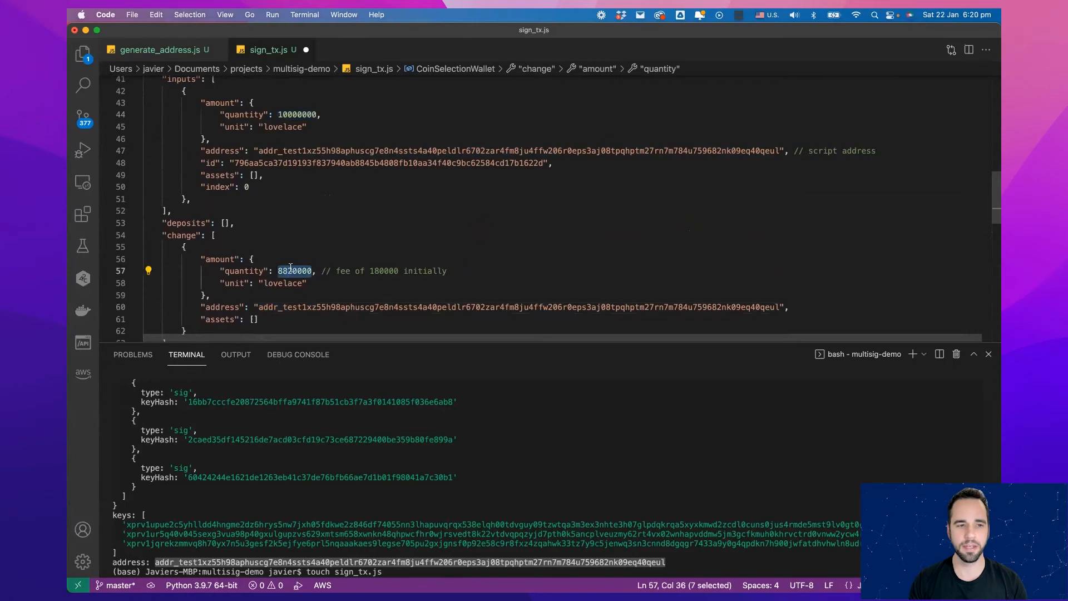
mouse_move(444, 147)
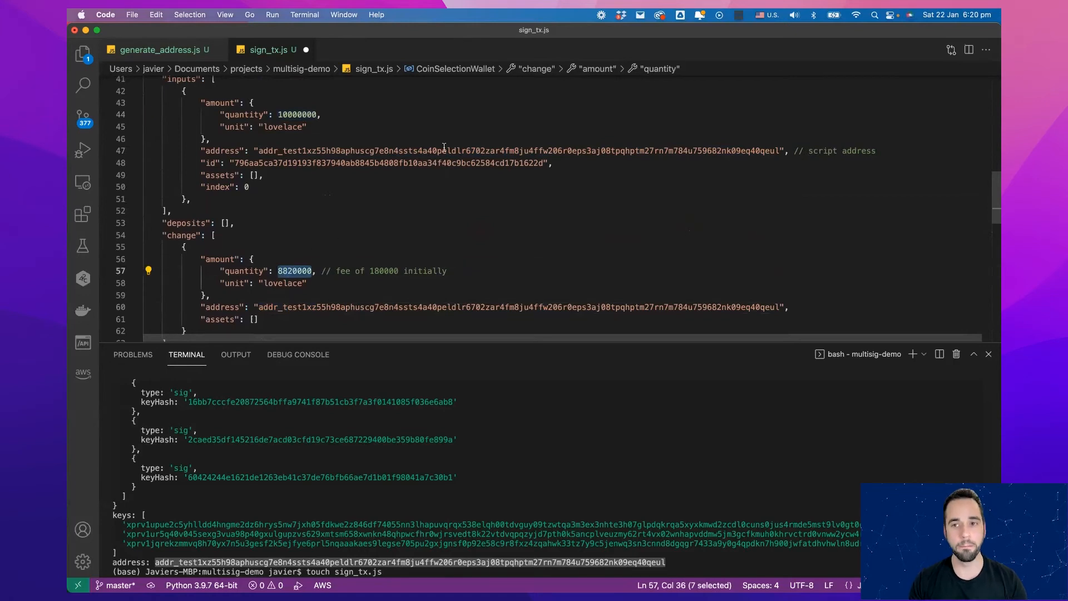
scroll(down, 3)
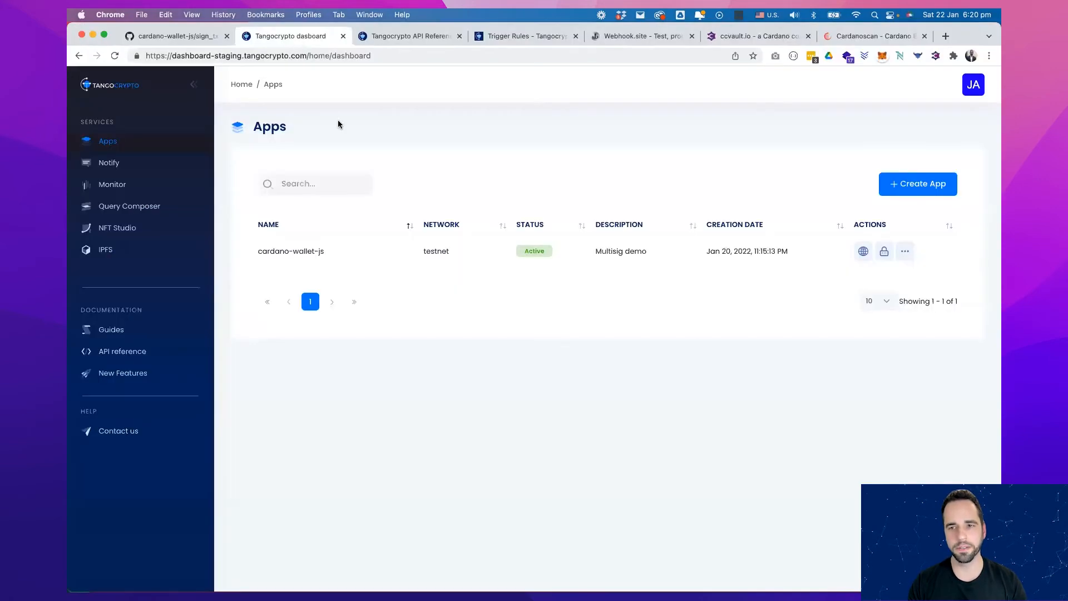
- Show the View, Edit and Delete actions for the cardano-wallet-js app
click(904, 251)
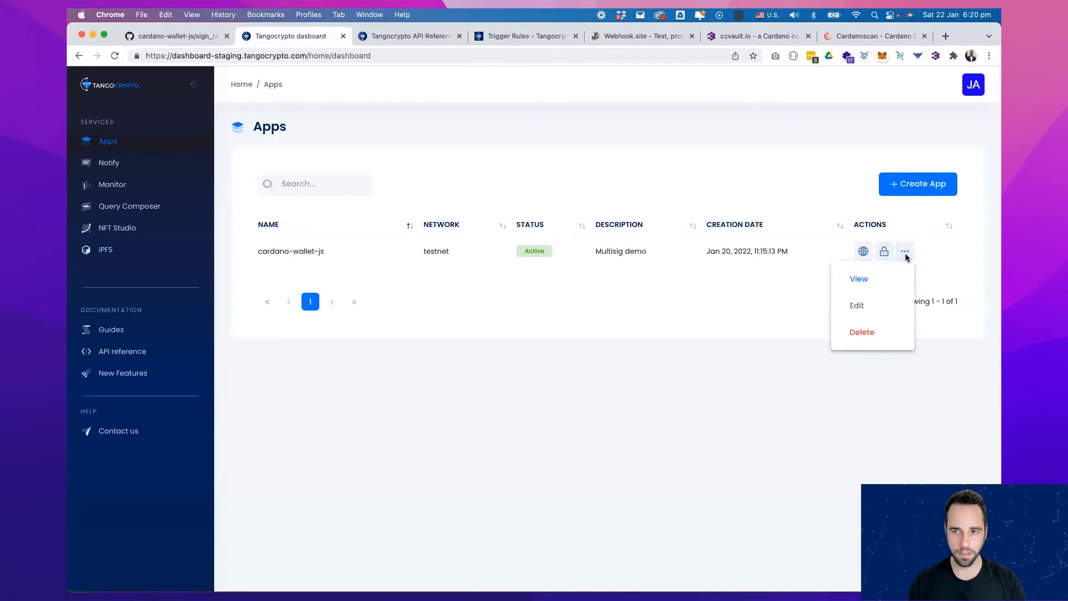
click(858, 278)
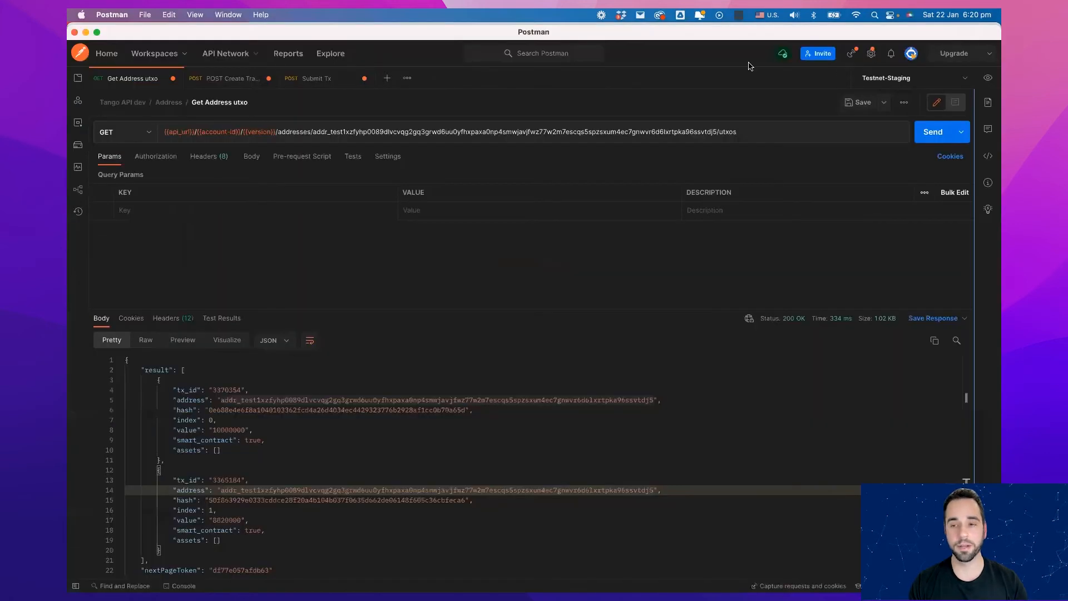
- Re-query the script address UTXOs, returning a single 10000000-lovelace output
double_click(477, 131)
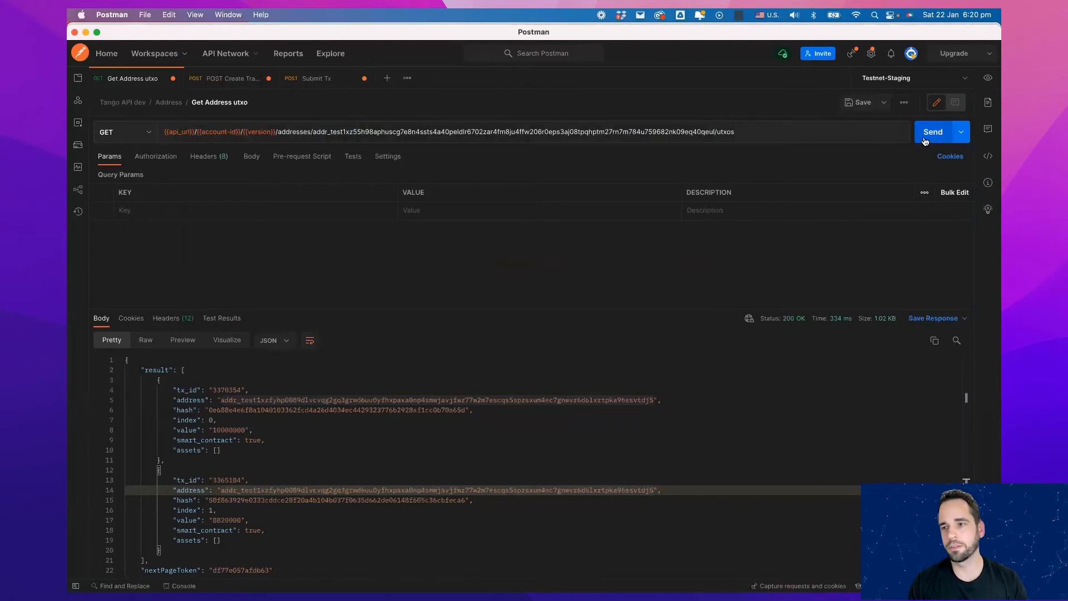
click(933, 132)
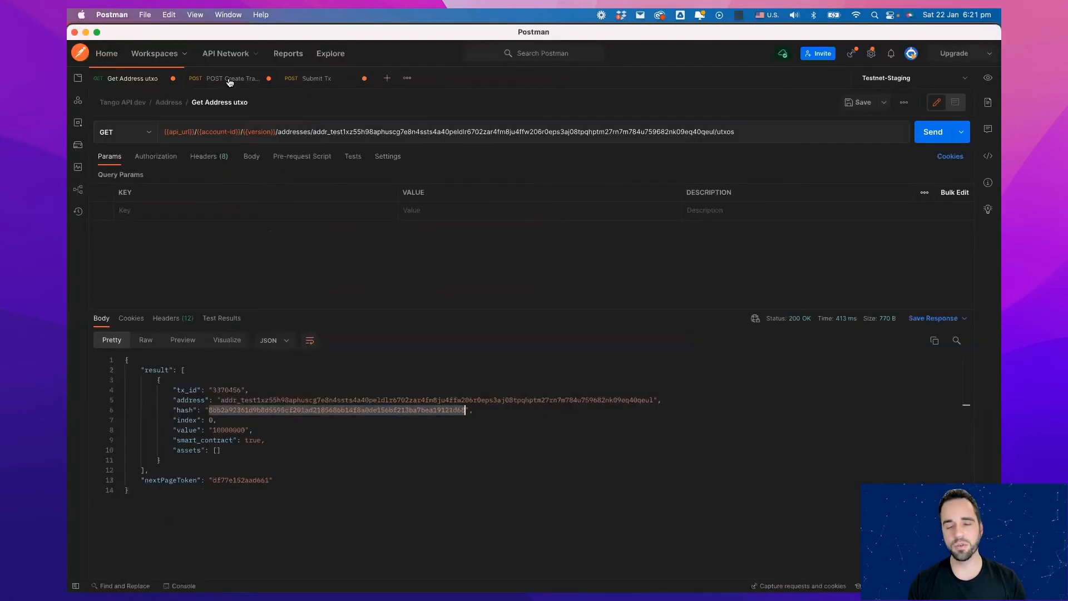
- Send the Create Transaction Webhook request with address and callback_url, returning 201 Created
click(232, 77)
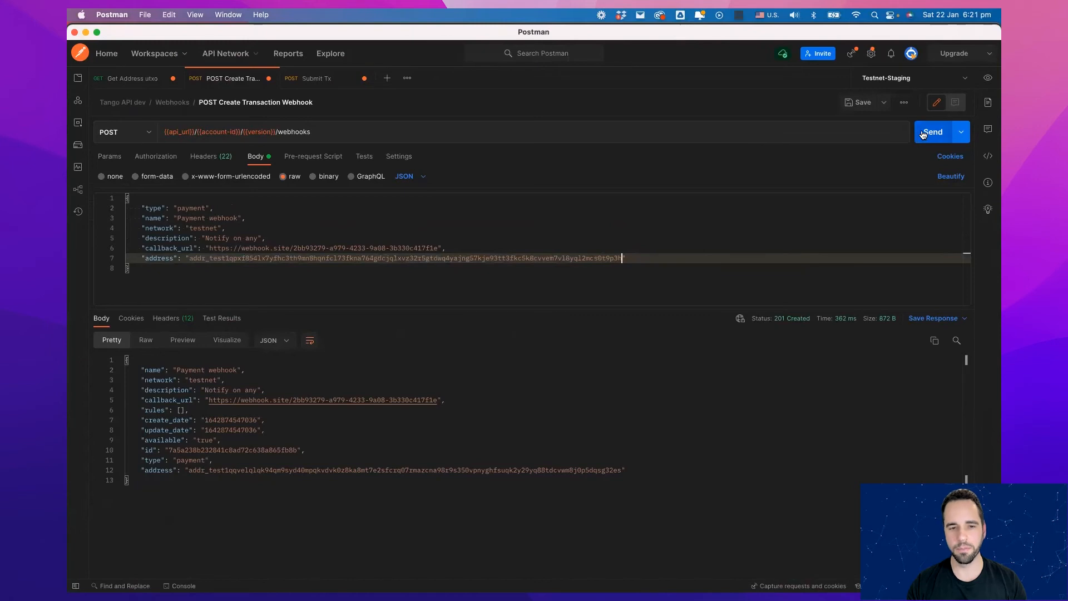
click(931, 131)
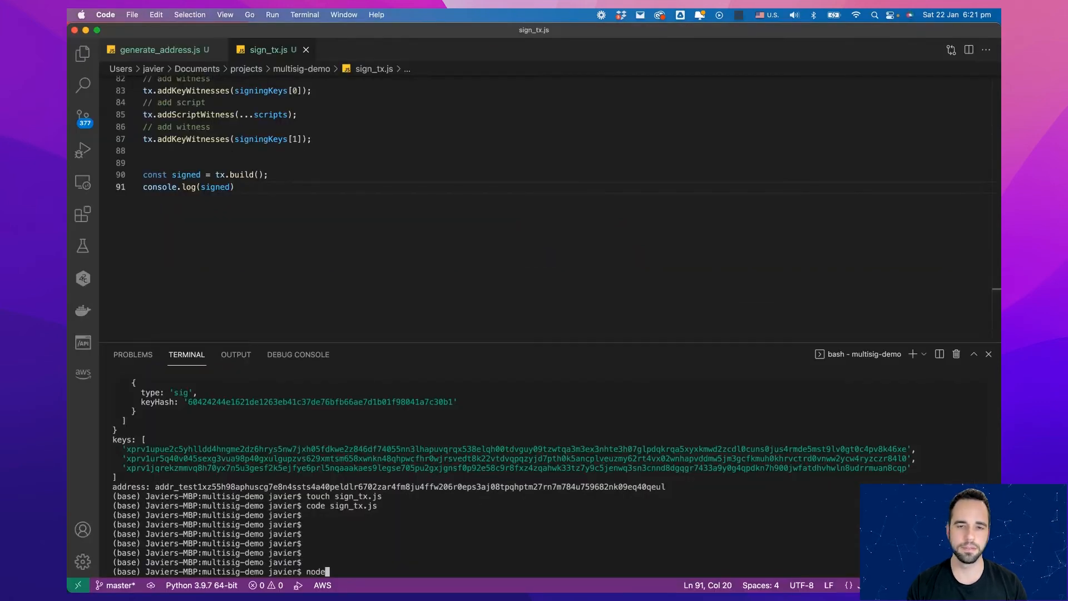
- Run node sign_tx.js in the terminal to print the signed transaction hex
key(enter)
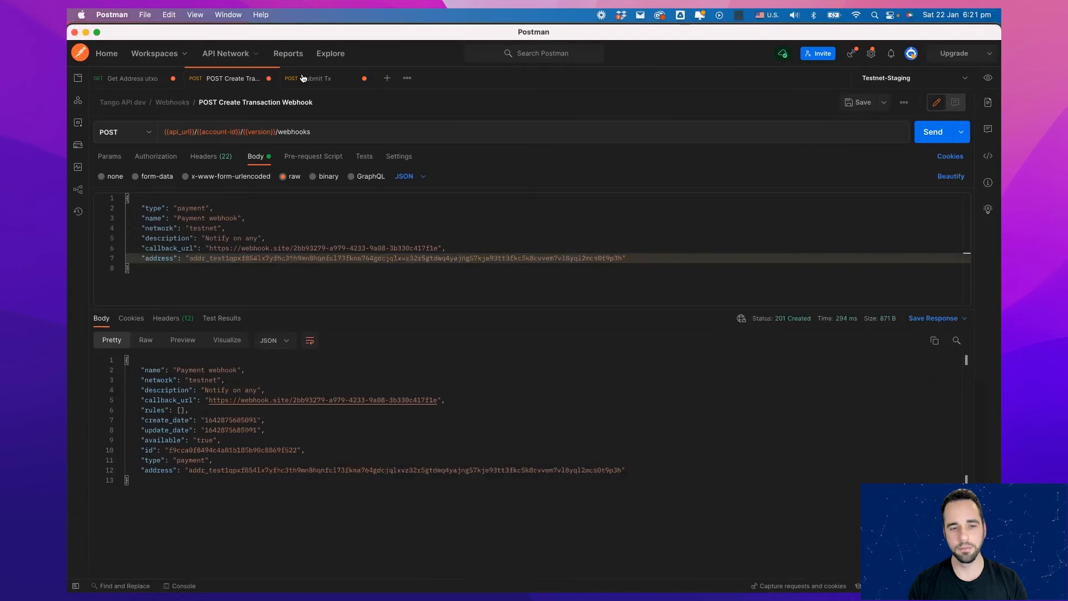
- Send the Submit Tx request with the signed tx hex, returning a txId
click(315, 78)
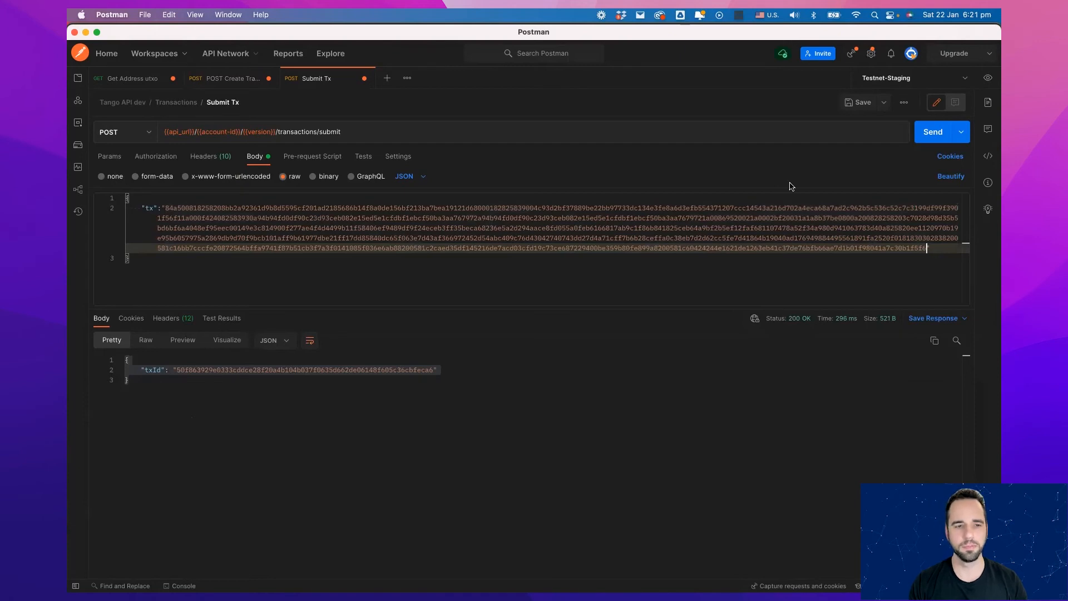
click(932, 131)
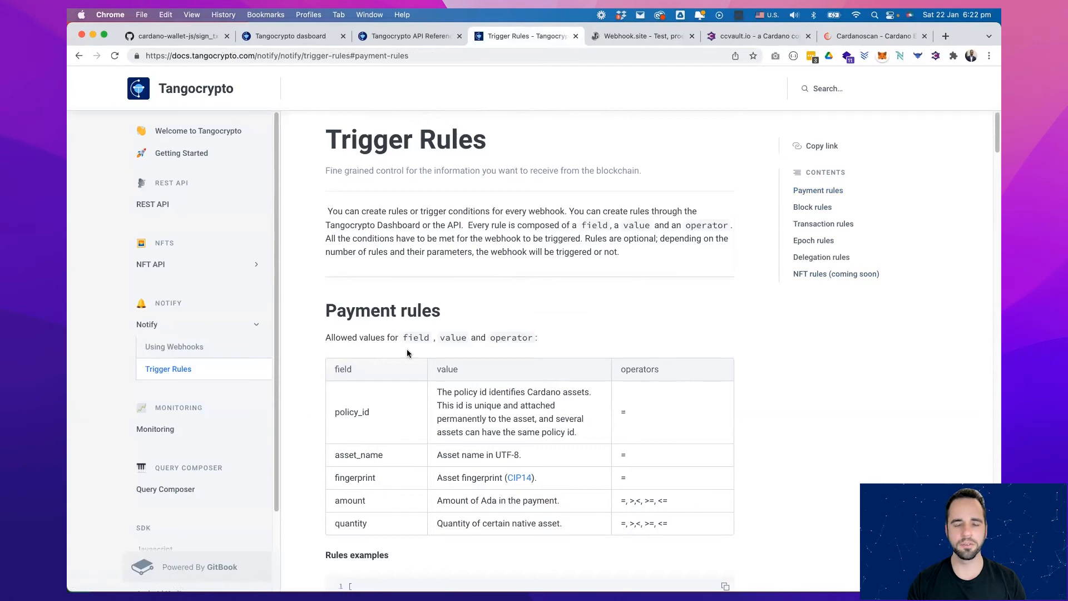
- Highlight the No rules any-Ada payment example description, then move to the webhook.site log
scroll(down, 3)
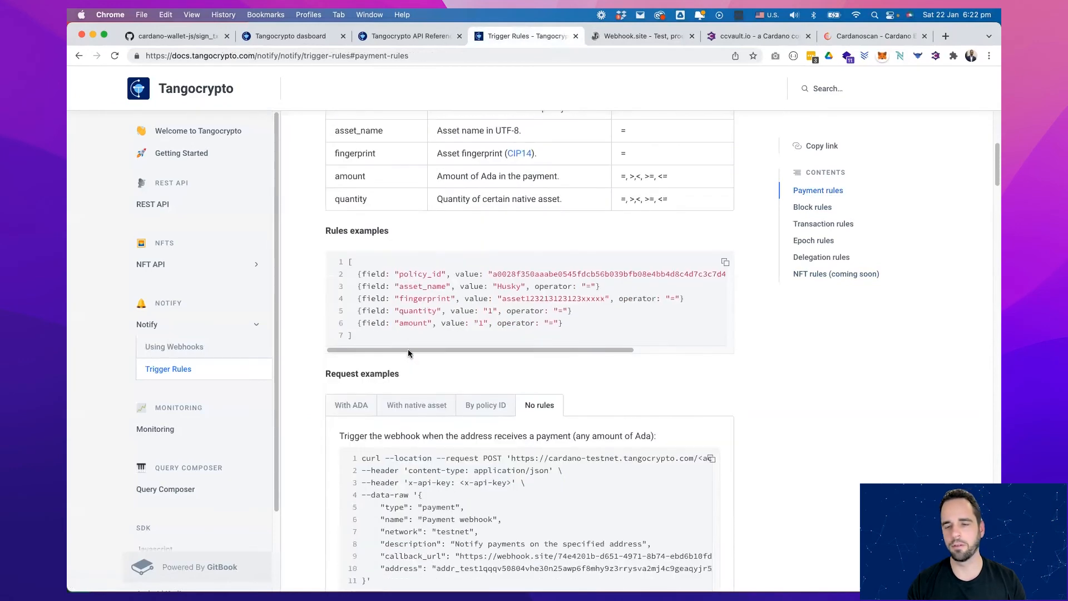
scroll(down, 3)
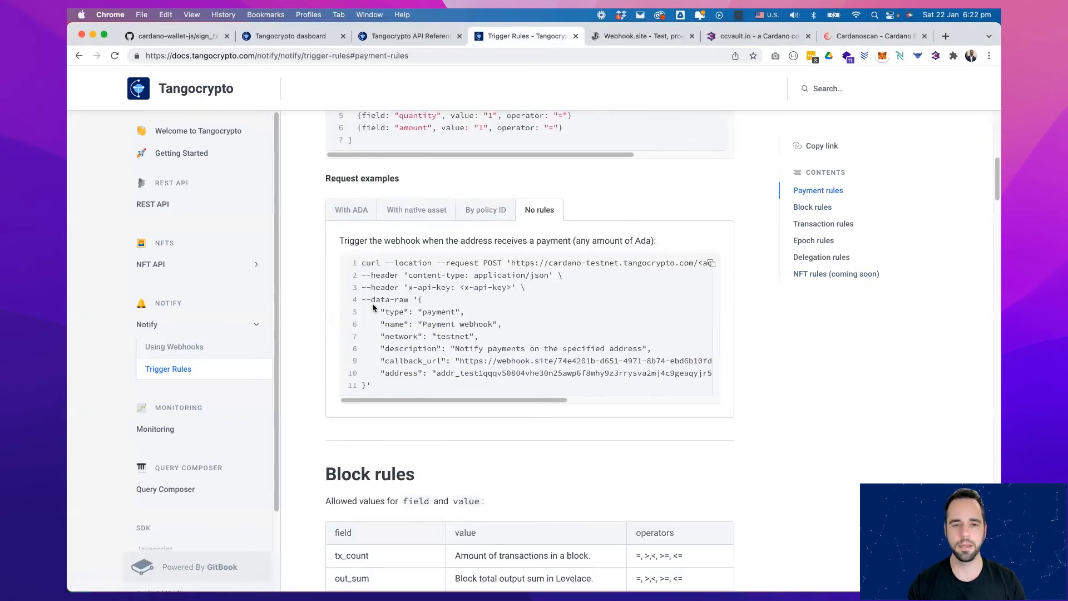
drag(341, 241, 654, 240)
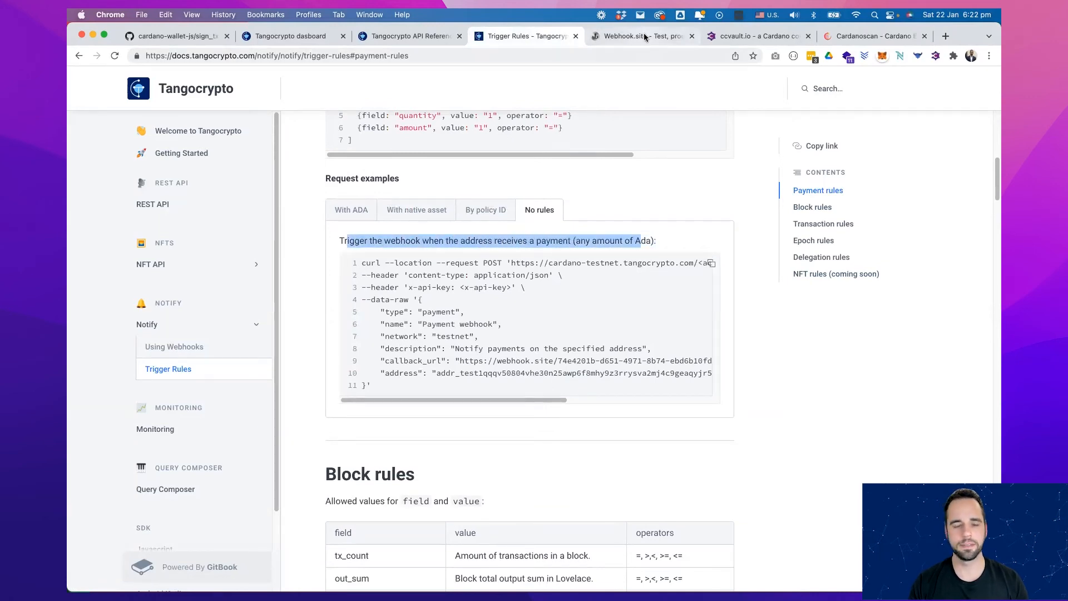
click(640, 36)
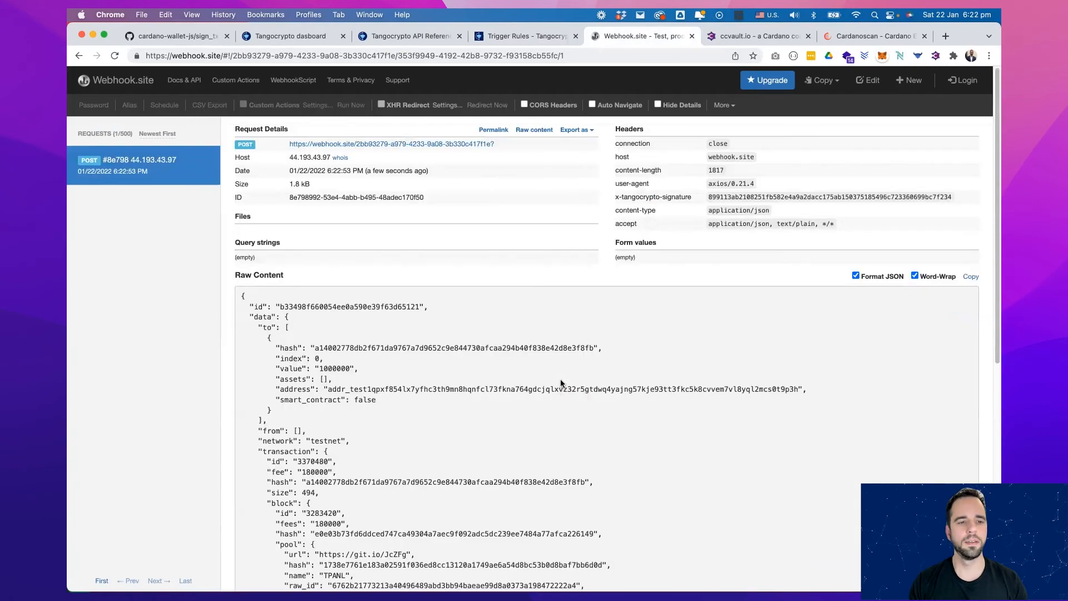
- Review the received POST's Raw Content JSON and carry its transaction hash to Cardanoscan
scroll(down, 3)
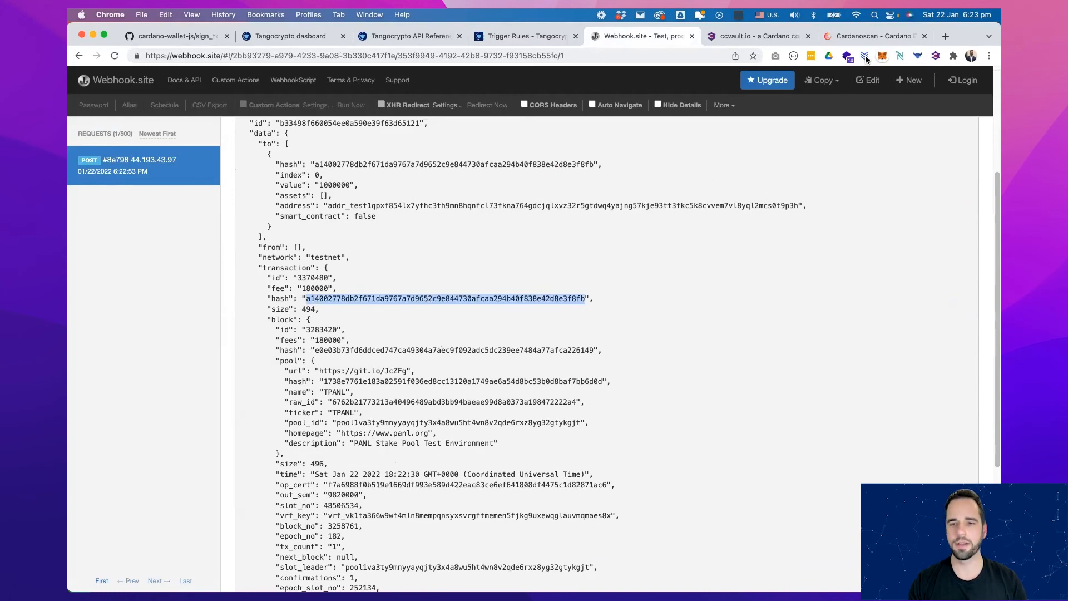
click(875, 35)
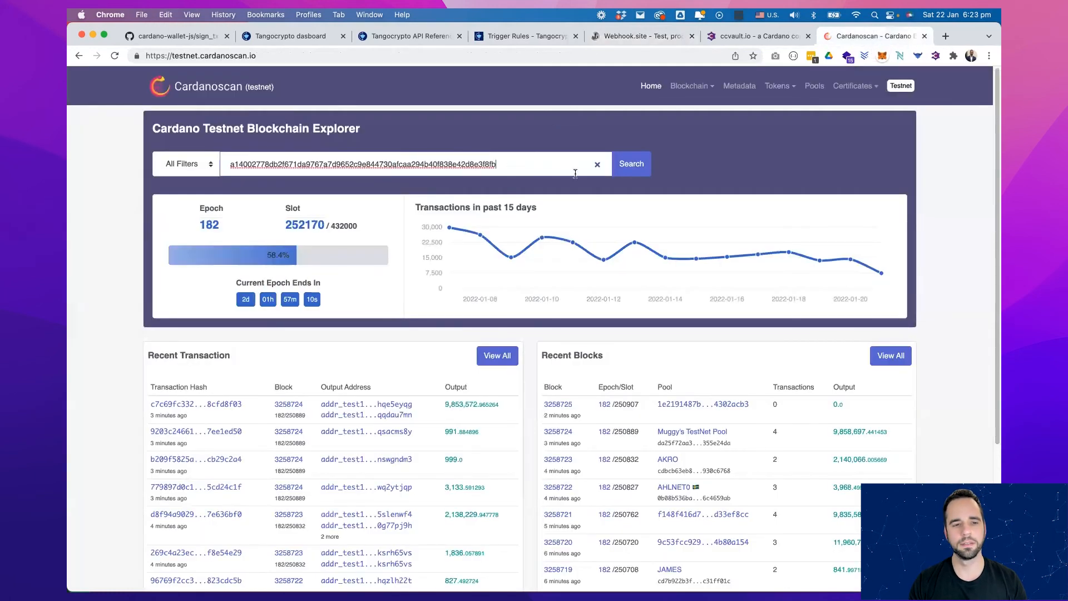
- Search testnet twice for hash a14002778db2...d8e3f8fb, both returning Transaction not found
click(630, 164)
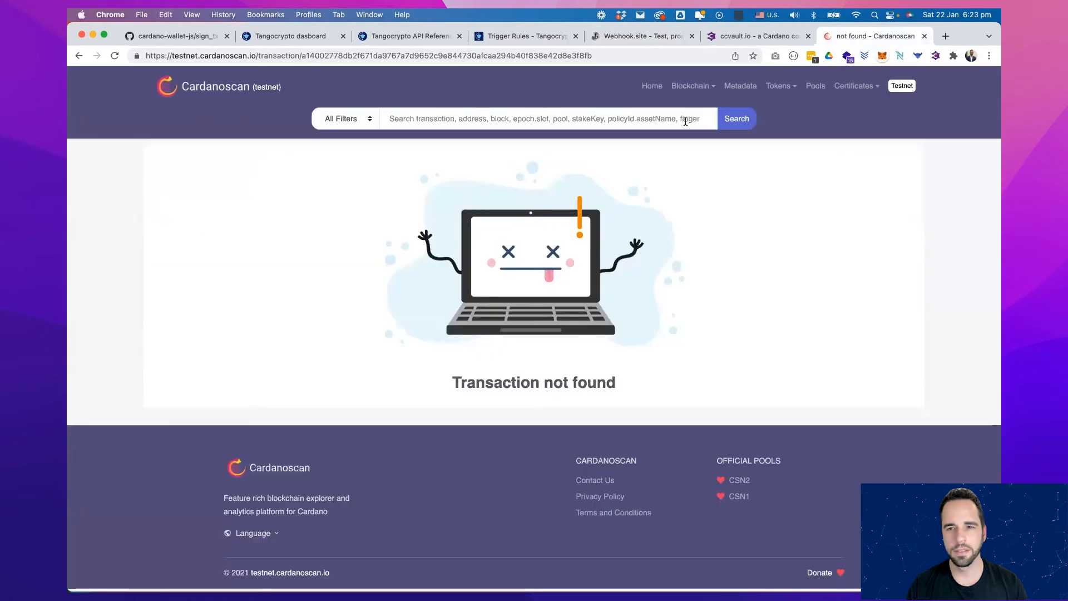
text(a14002778db2f671da9767a7d9652c9e844730afcaa294b40f838e42d8e3f8fb)
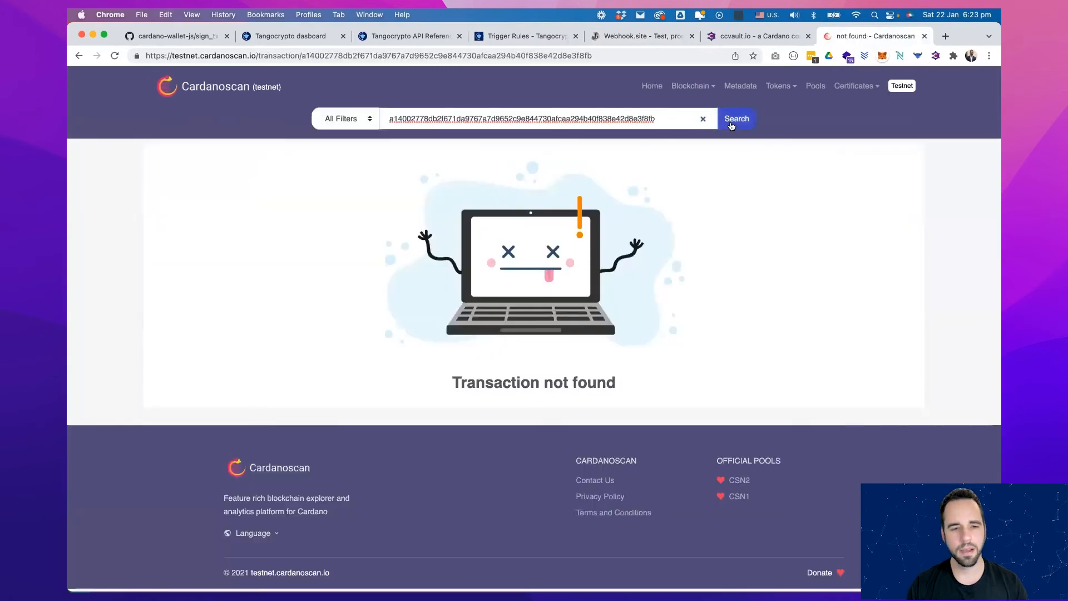
click(702, 119)
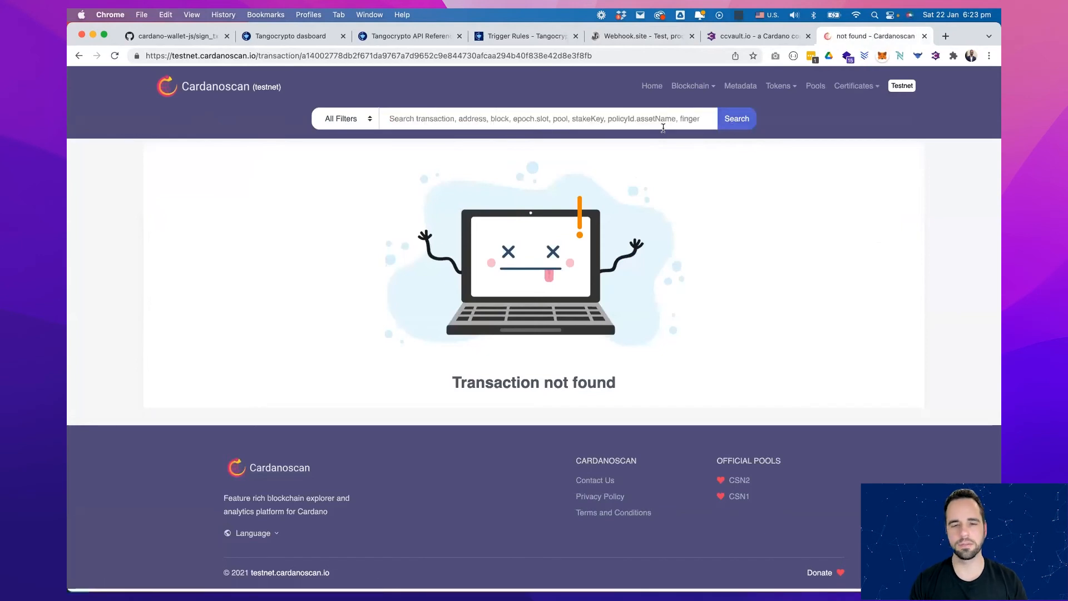
text(a14002778db2f671da9767a7d9652c9e844730afcaa294b40f838e42d8e3f8fb)
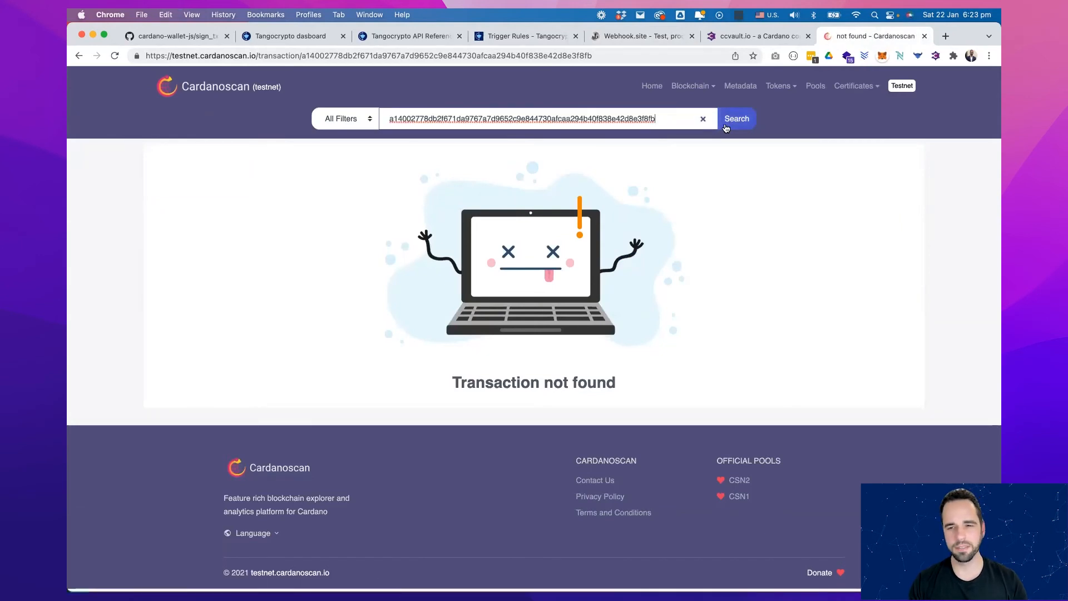
click(524, 36)
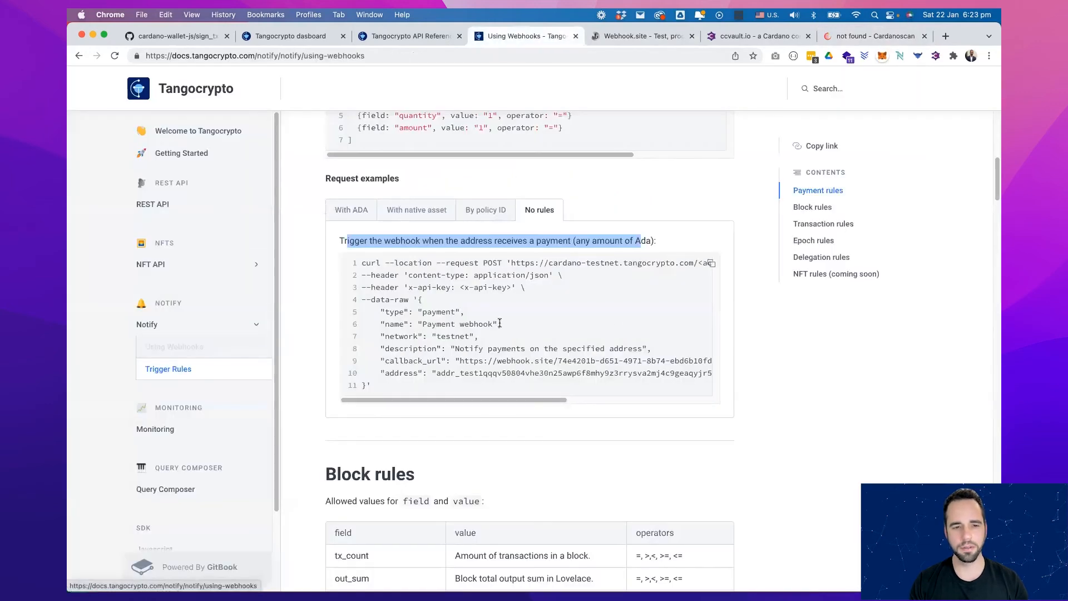
- Show the Using Webhooks page's Payment event example JSON under Event standard structure
click(175, 346)
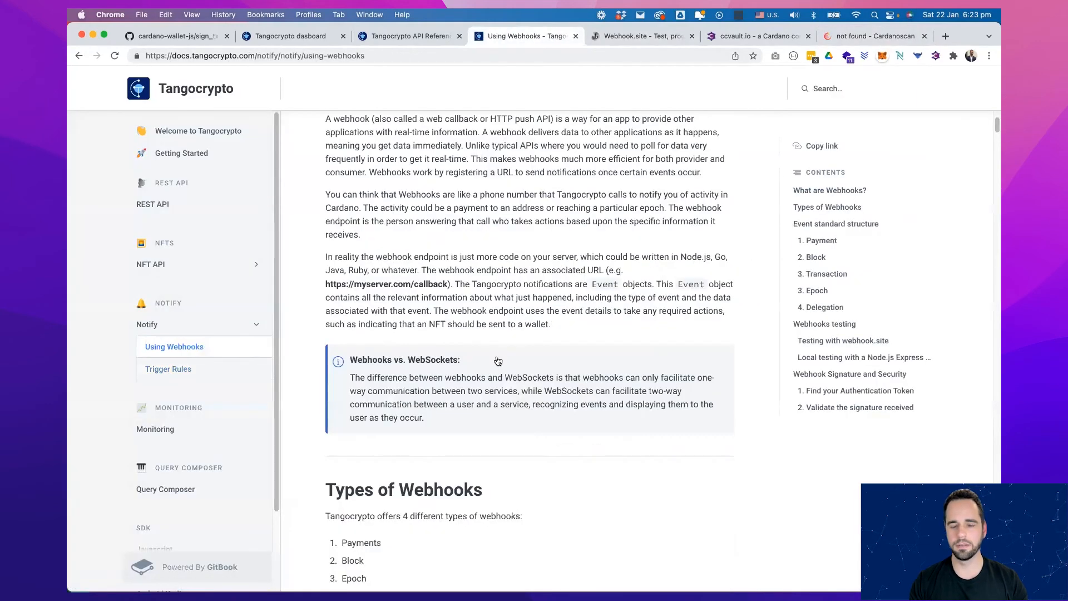
scroll(down, 3)
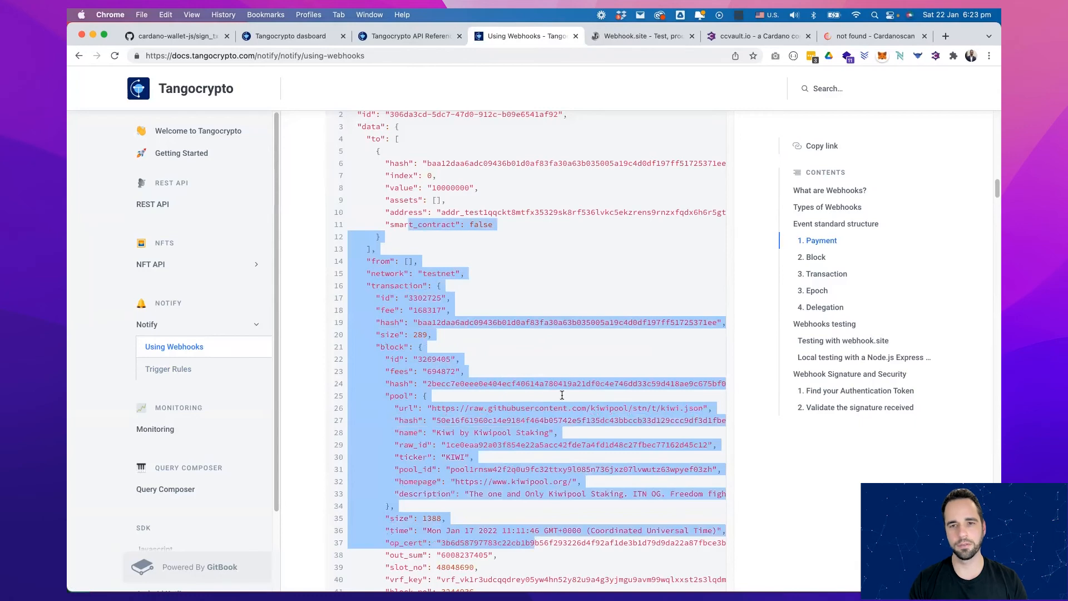
mouse_move(725, 137)
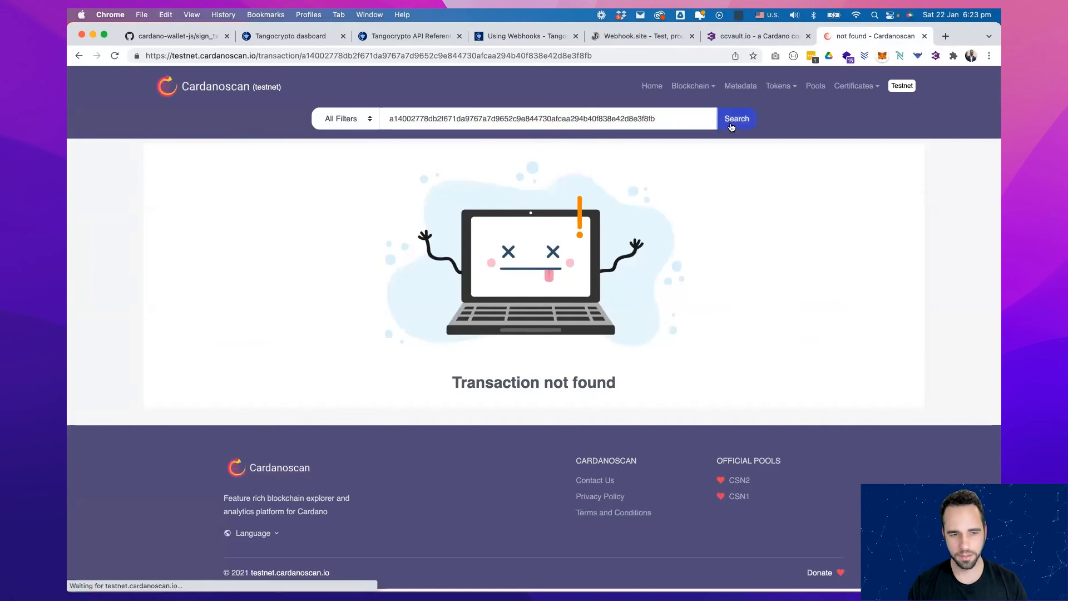
- Find the transaction and view its UTXOs: 10 ada input, 1 and 8.82 ada outputs
click(736, 118)
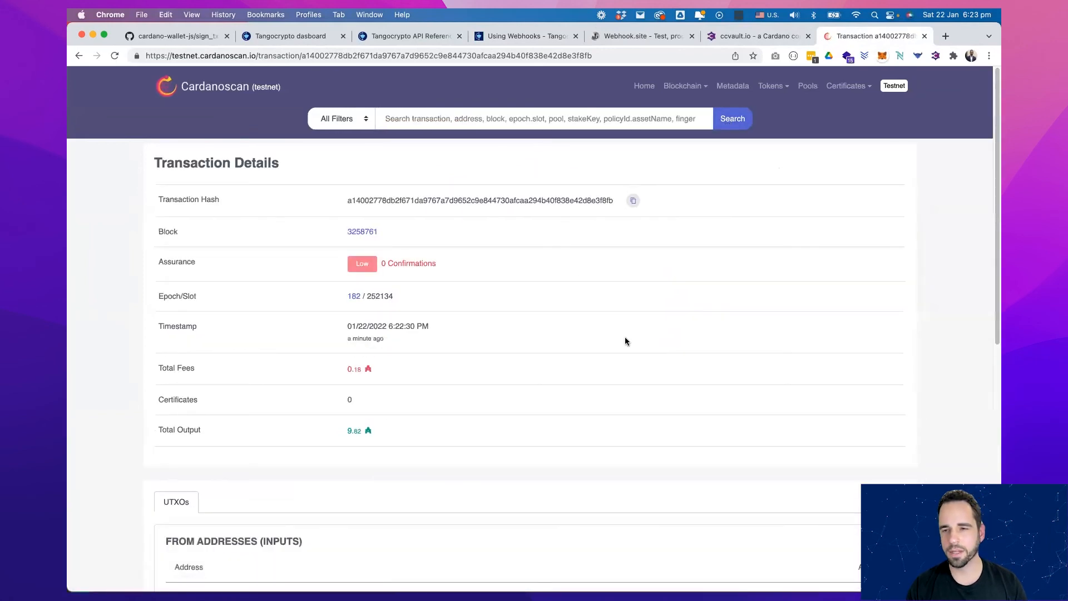
scroll(down, 3)
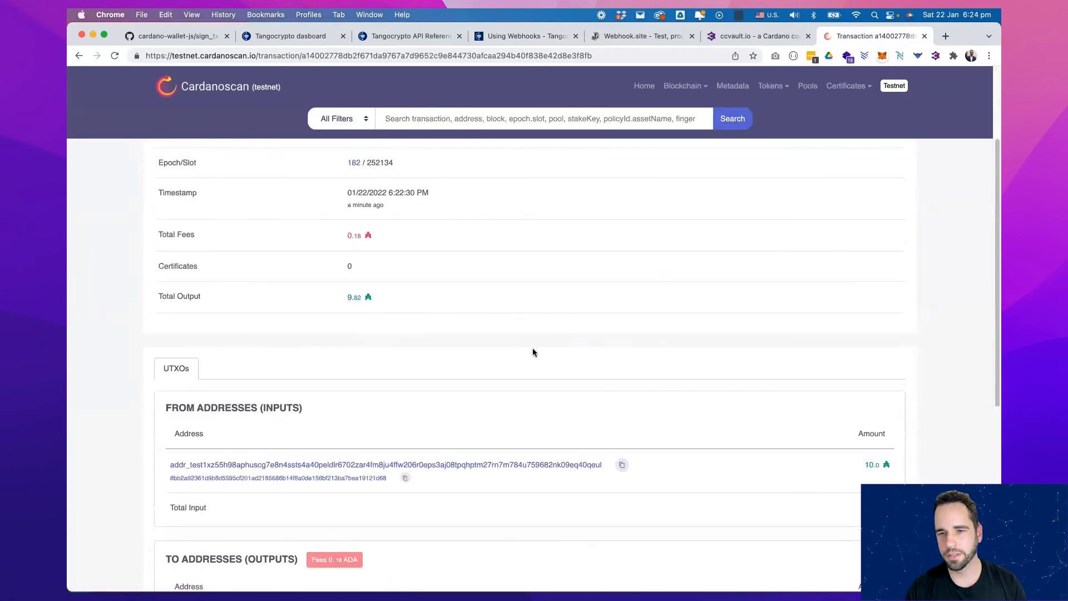
scroll(down, 3)
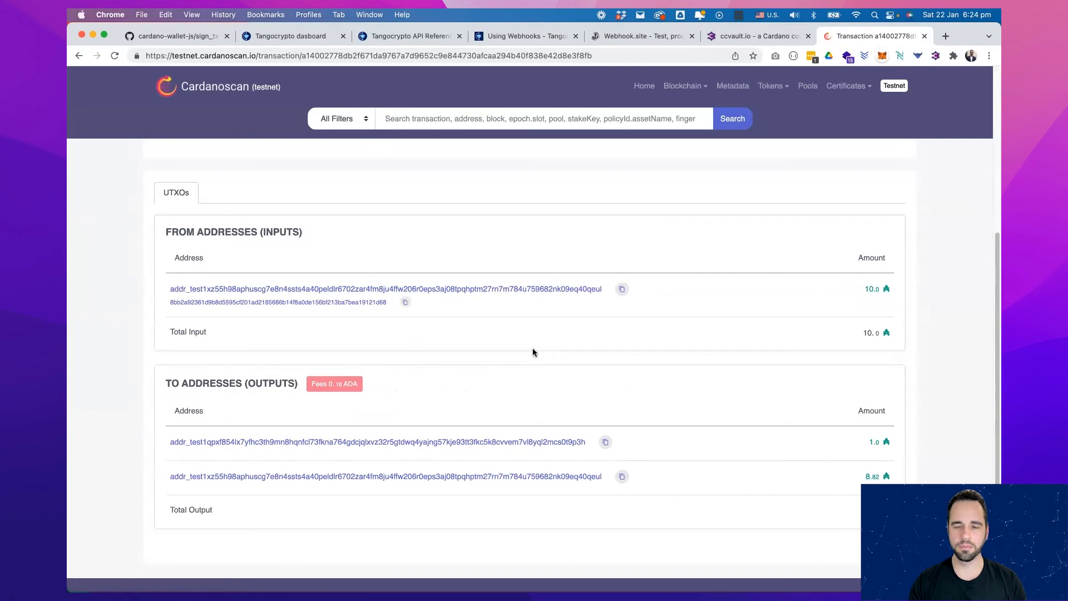
mouse_move(862, 305)
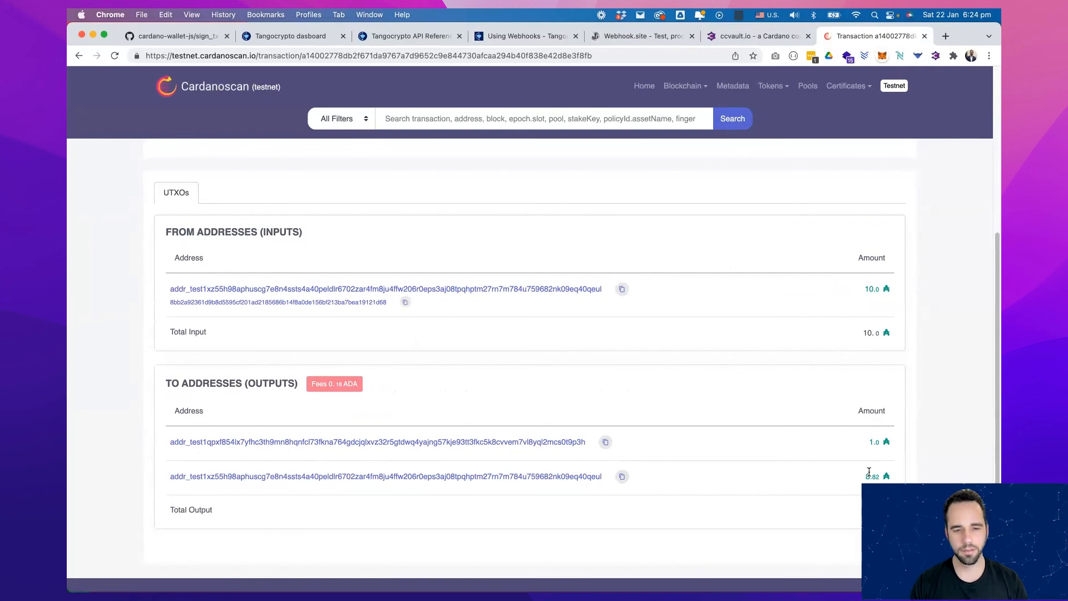
click(177, 36)
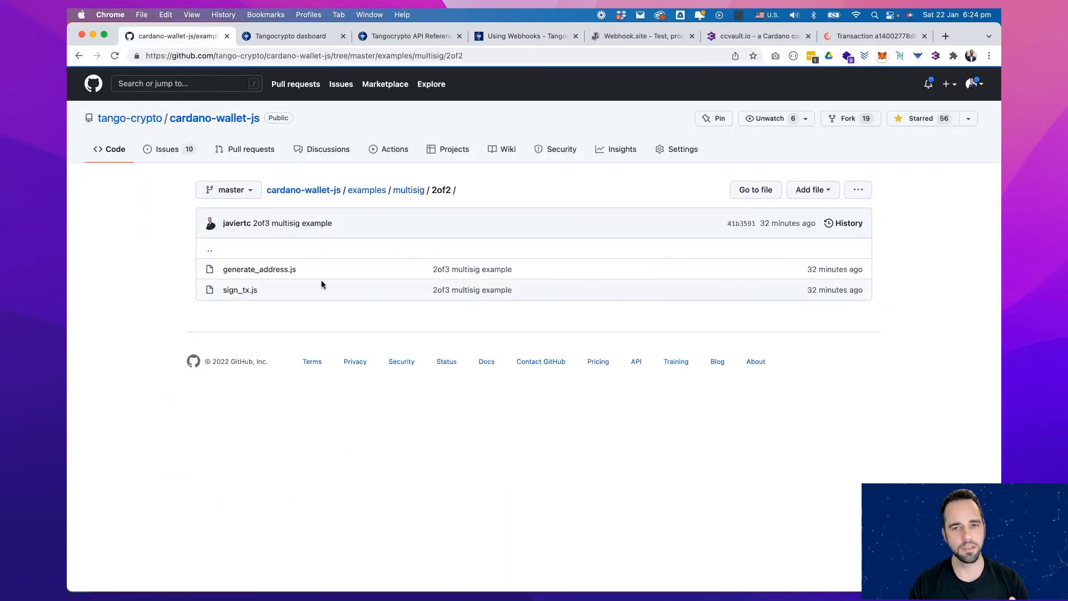
- Highlight the multisig script block in 2of2/generate_address.js and jump to Build Multisig Tx
click(259, 269)
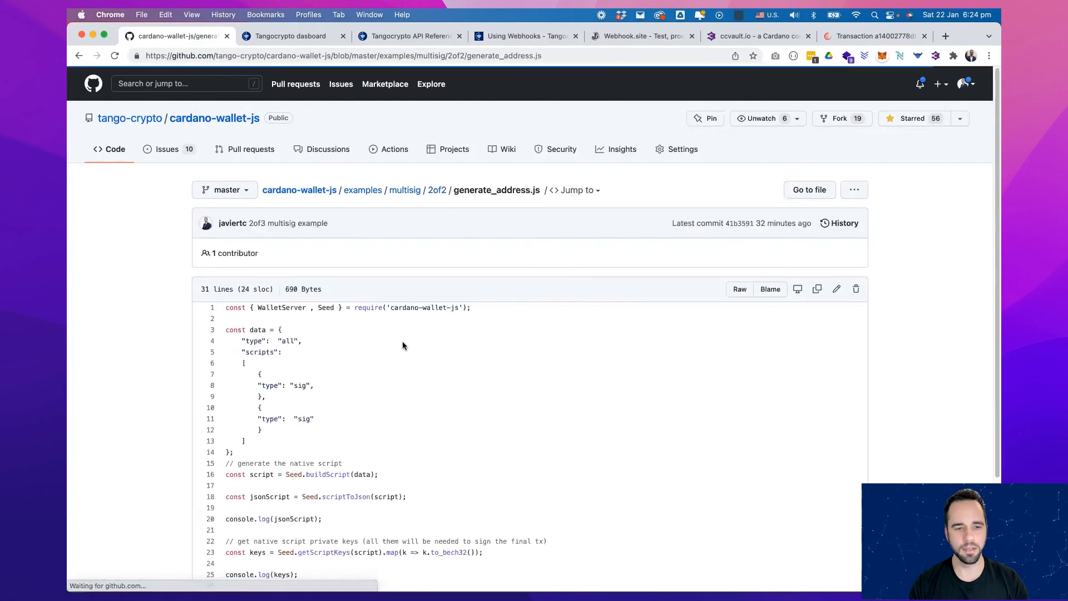
drag(225, 329, 293, 445)
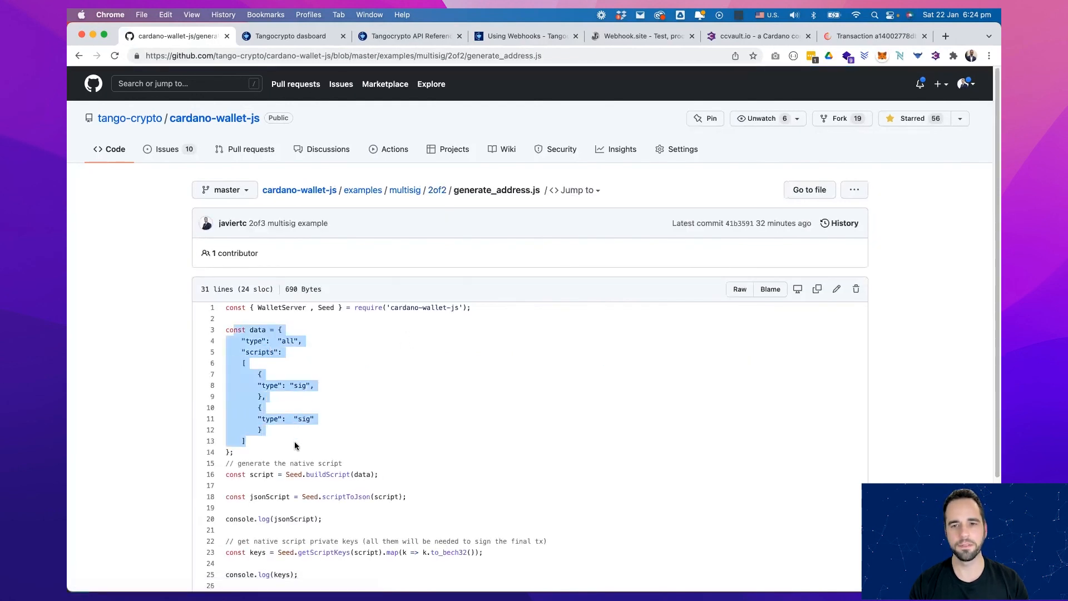
mouse_move(374, 208)
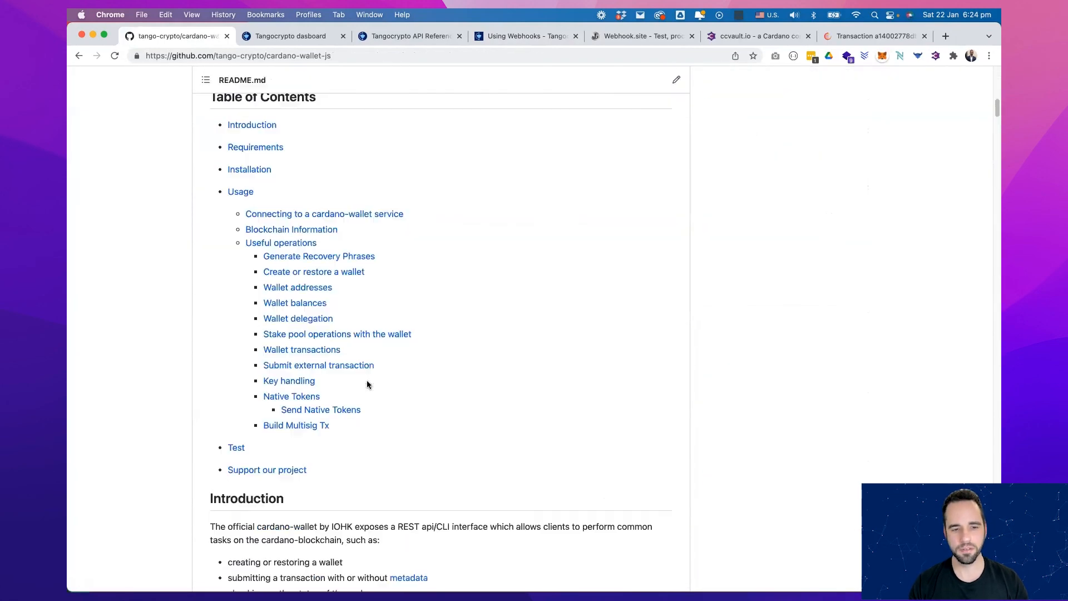
click(296, 425)
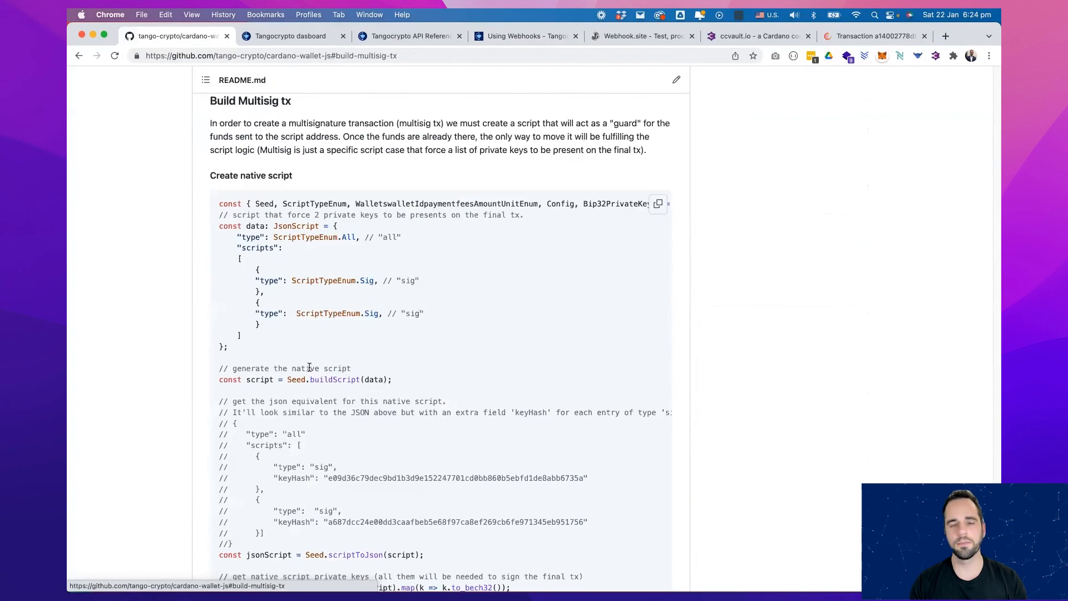